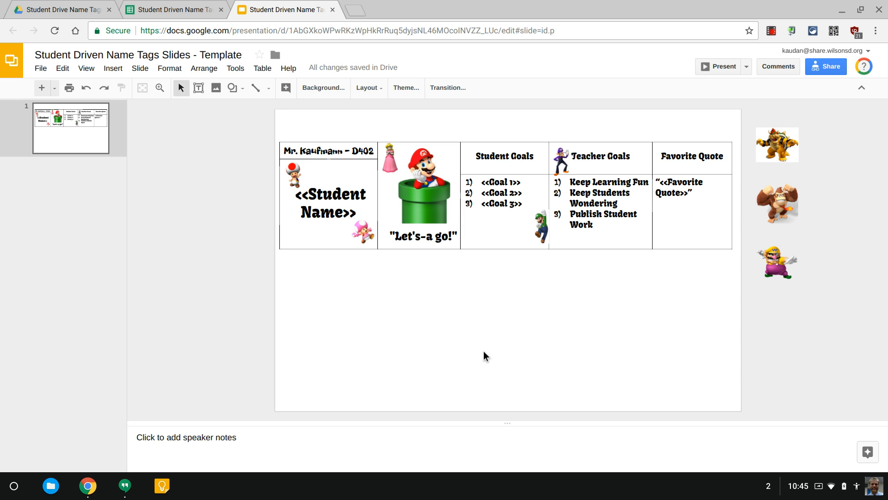
Show Page setup confirming the custom 17 x 11 inch slide size.
click(393, 270)
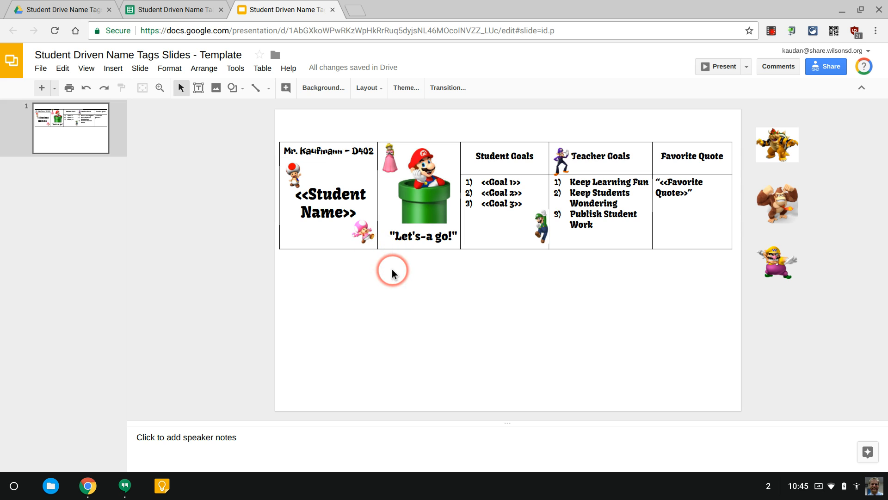
mouse_move(40, 68)
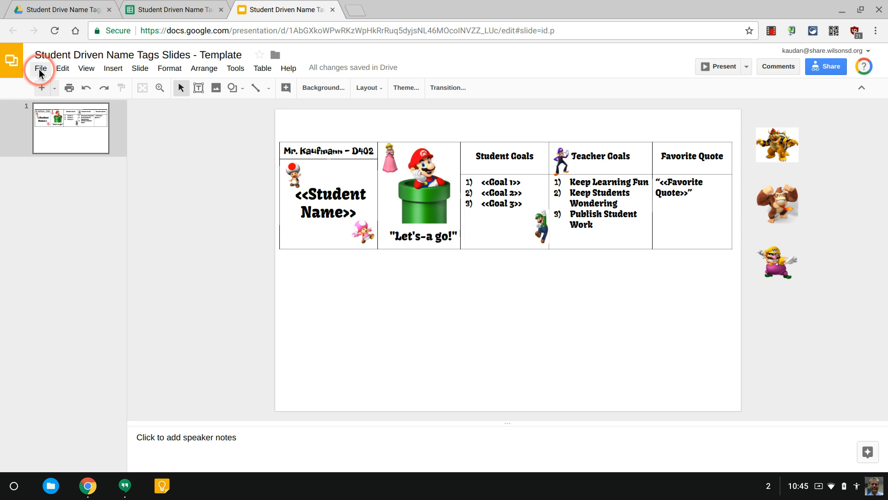
click(39, 67)
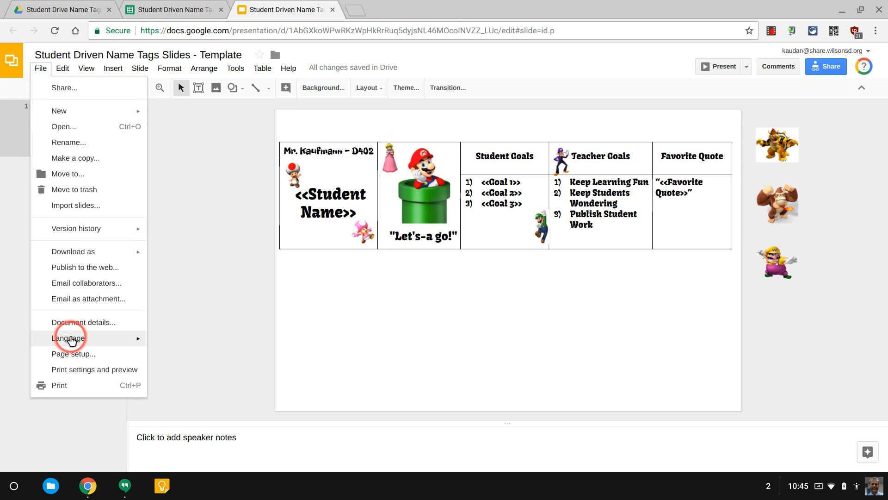
click(73, 354)
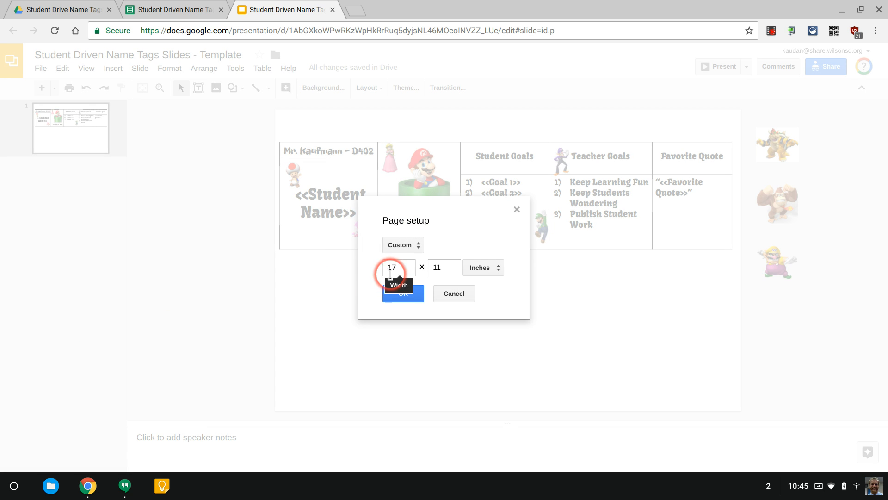
click(443, 267)
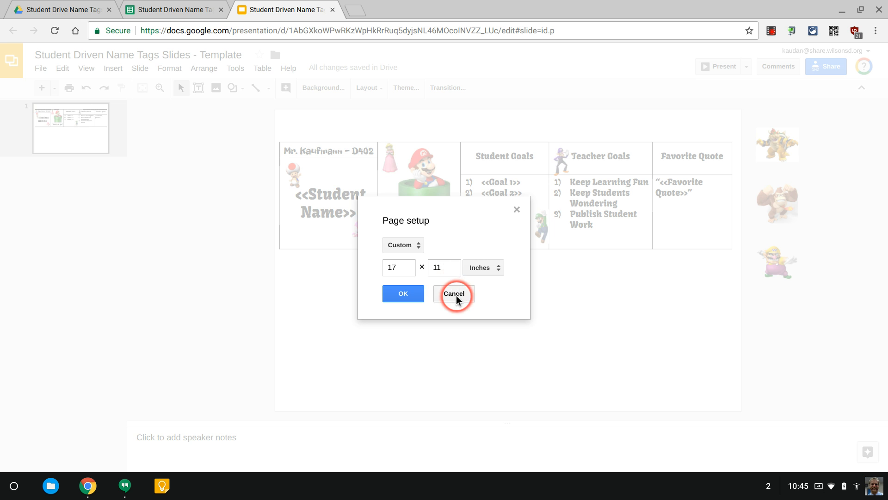
Cancel Page setup unchanged, zoom out, and review the name, goal and quote placeholders.
click(454, 294)
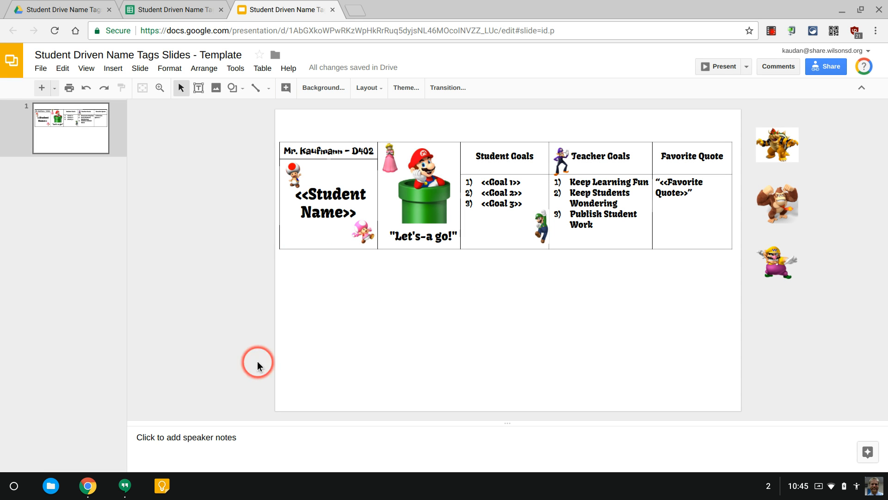
click(86, 68)
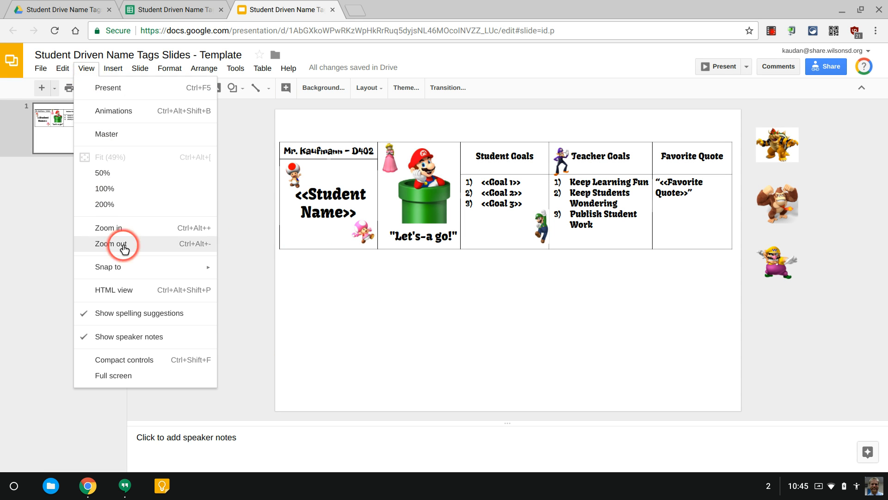
click(110, 243)
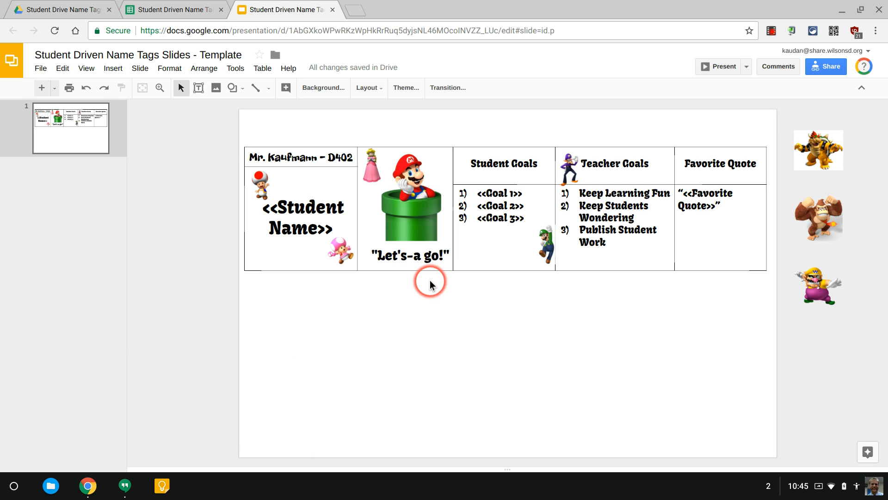
mouse_move(357, 205)
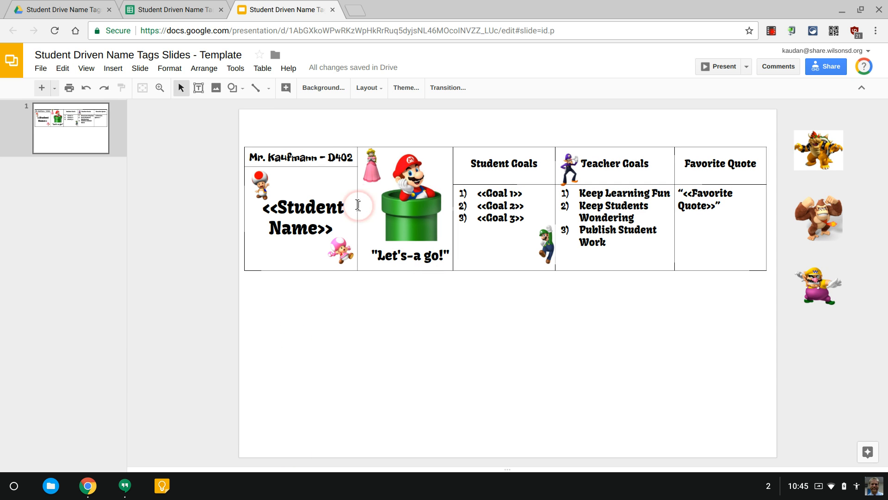
mouse_move(499, 194)
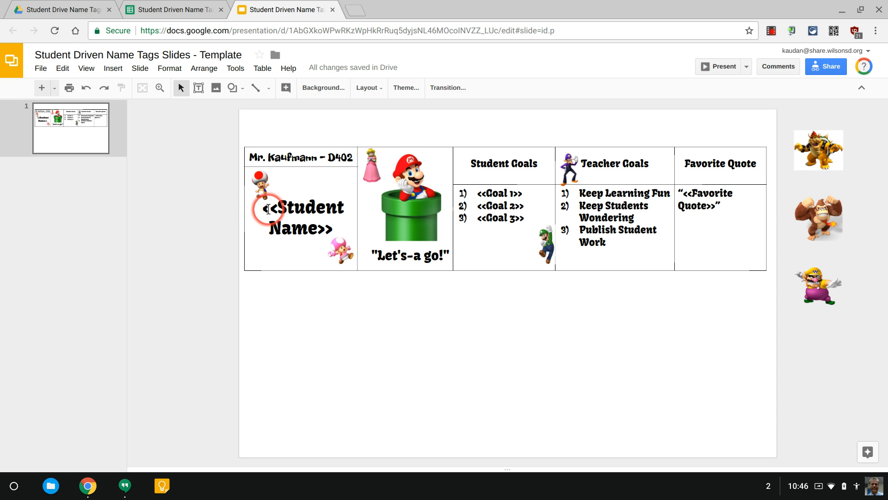
mouse_move(325, 228)
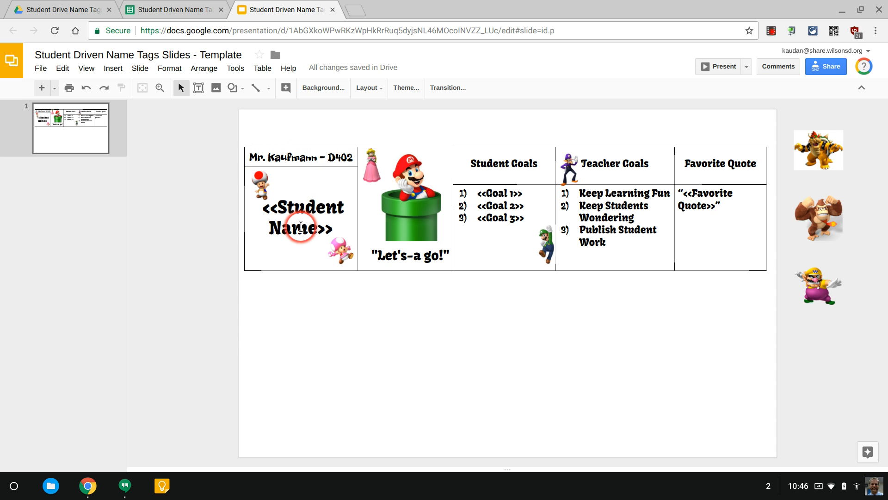
mouse_move(502, 233)
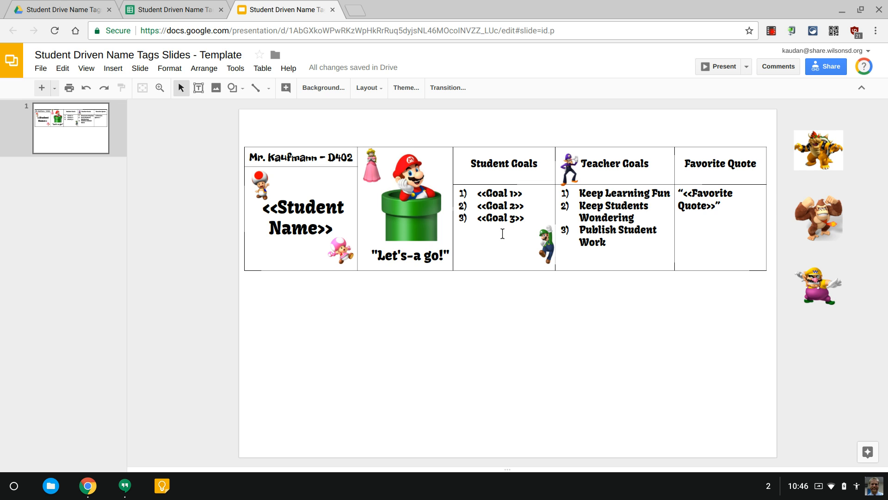
click(331, 158)
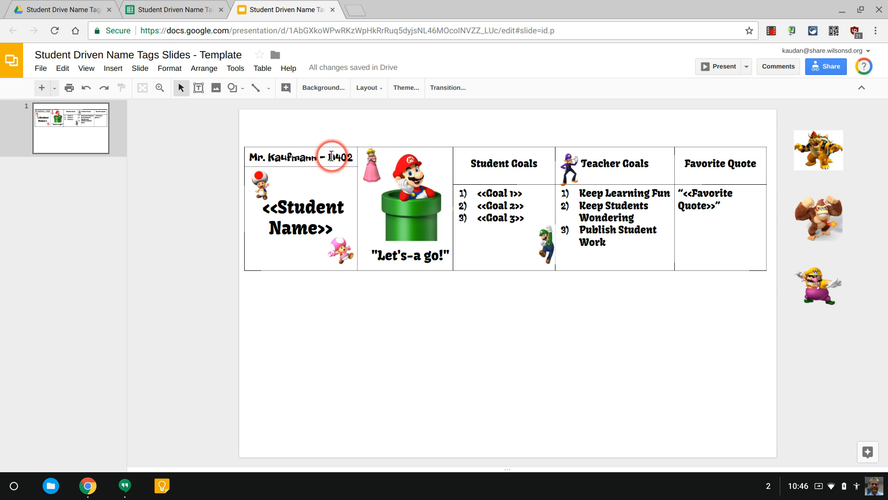
mouse_move(504, 170)
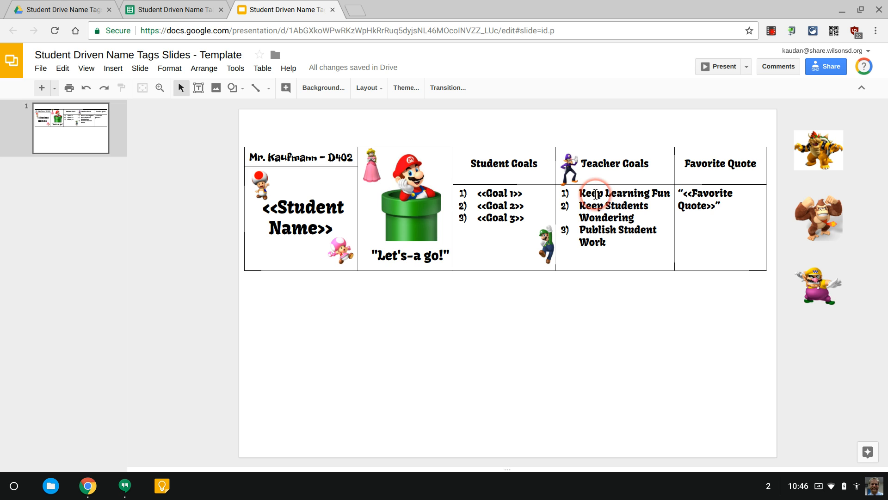
mouse_move(591, 217)
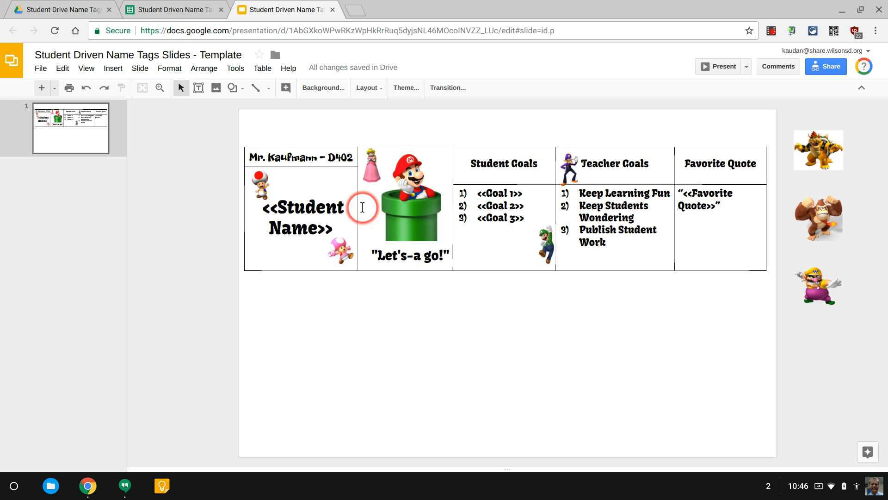
mouse_move(304, 227)
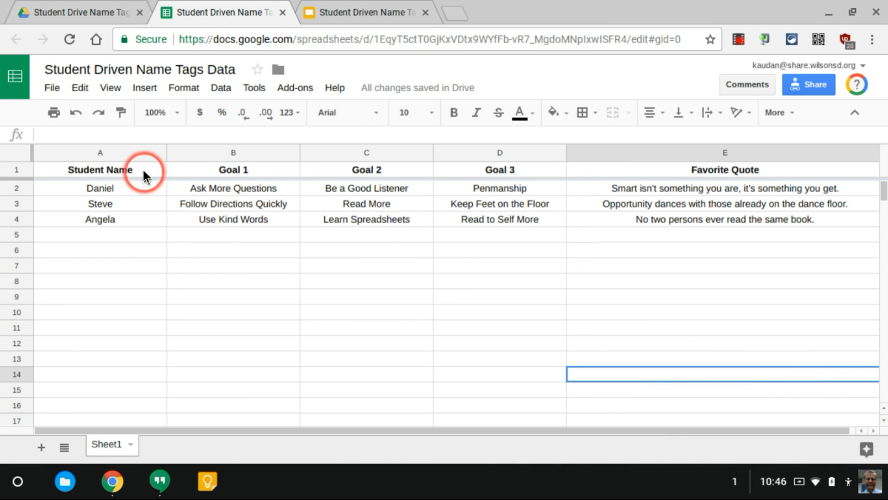
mouse_move(196, 175)
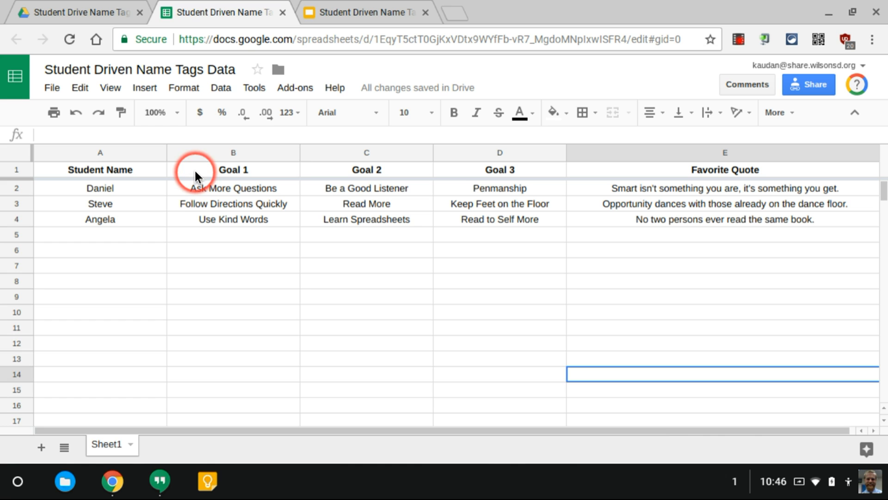
mouse_move(628, 171)
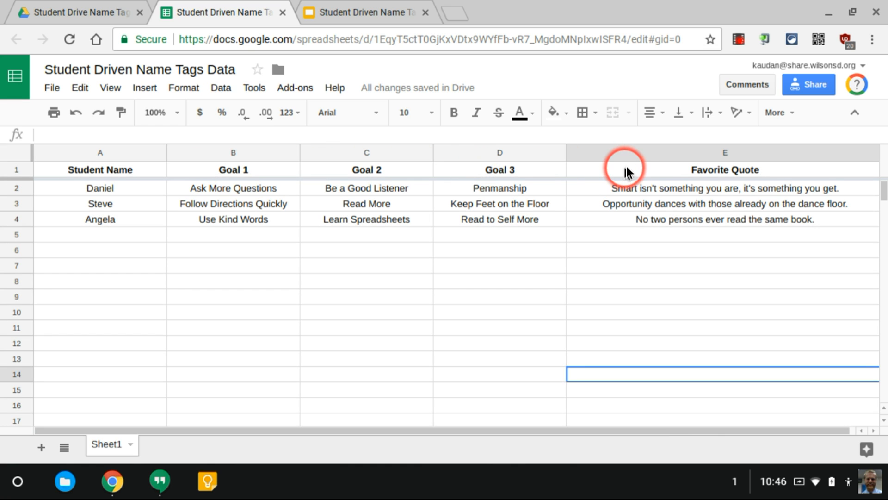
click(366, 12)
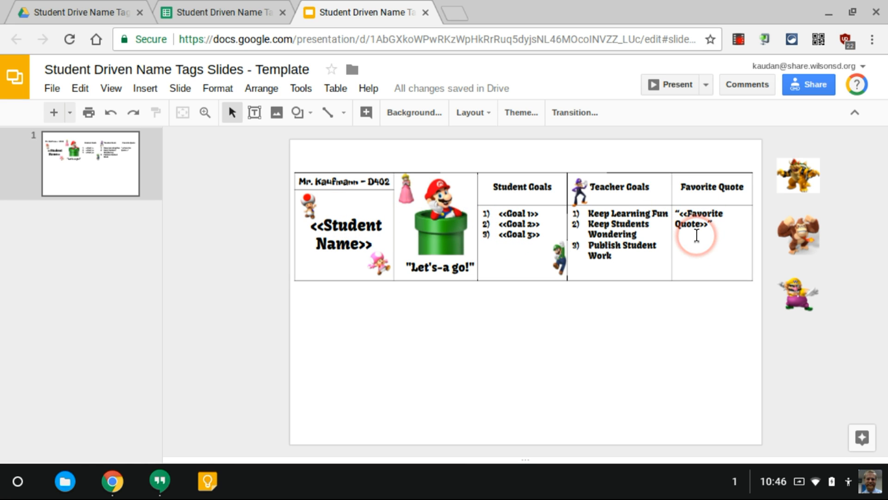
mouse_move(238, 12)
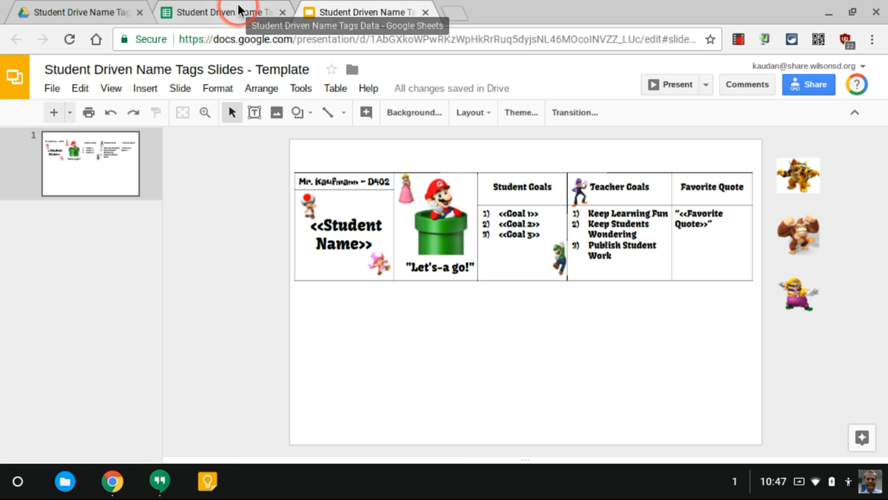
click(224, 12)
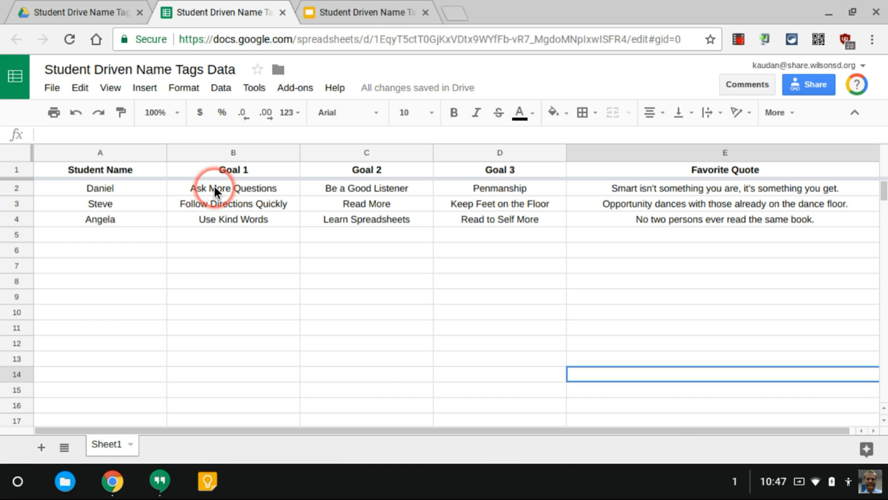
mouse_move(491, 196)
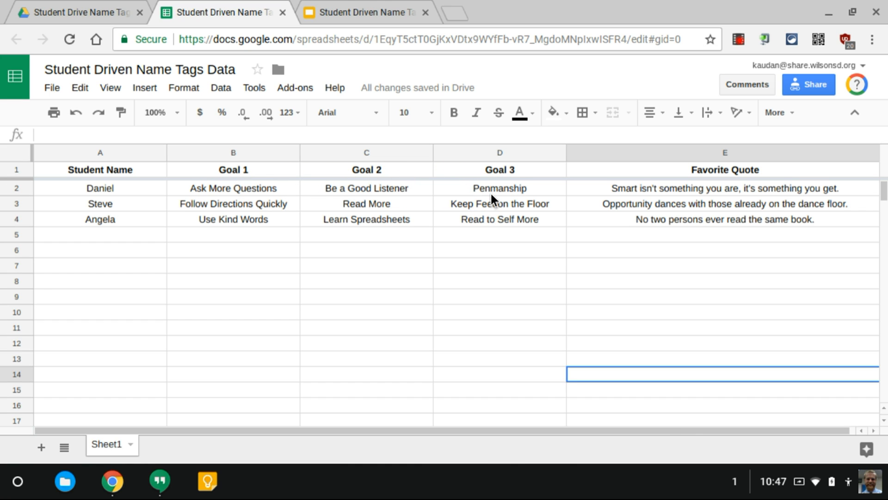
click(365, 12)
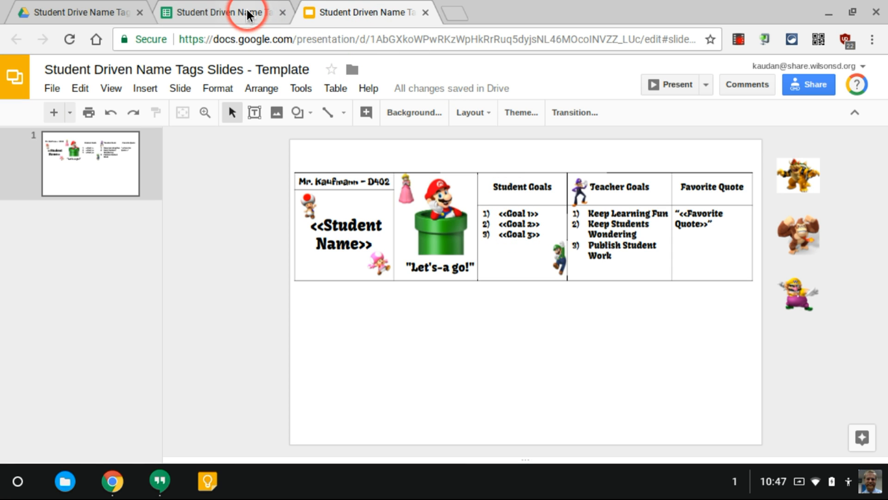
click(221, 12)
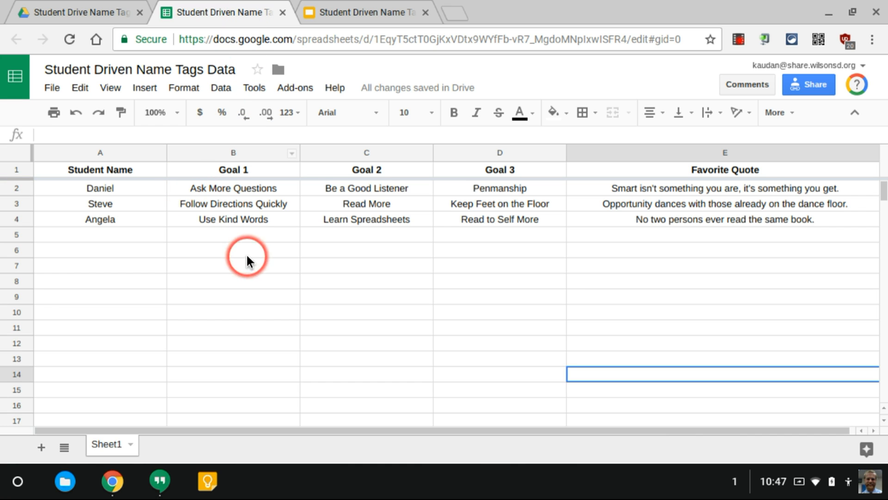
mouse_move(294, 88)
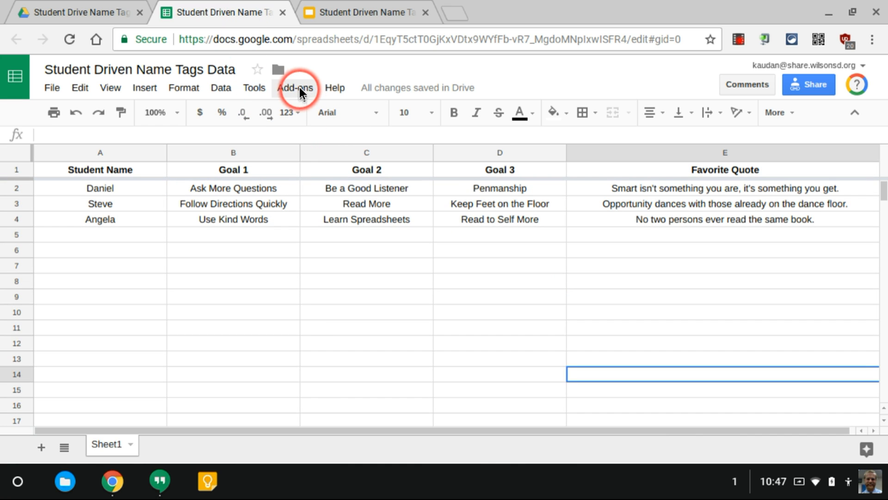
Launch autoCrat from the Add-ons menu, showing no merge jobs yet.
click(294, 88)
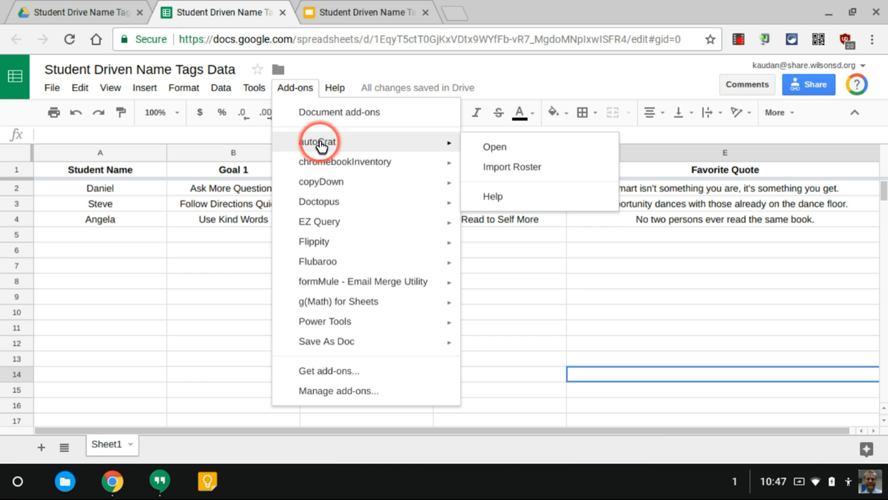
mouse_move(328, 301)
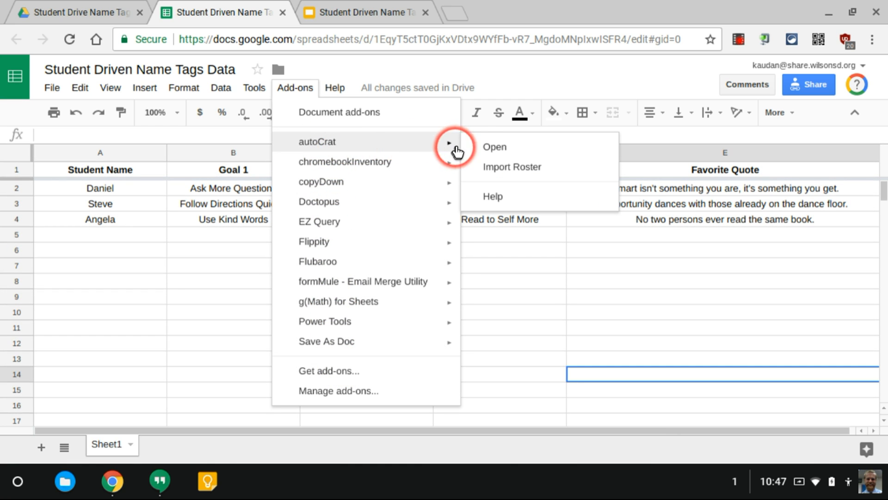
click(494, 147)
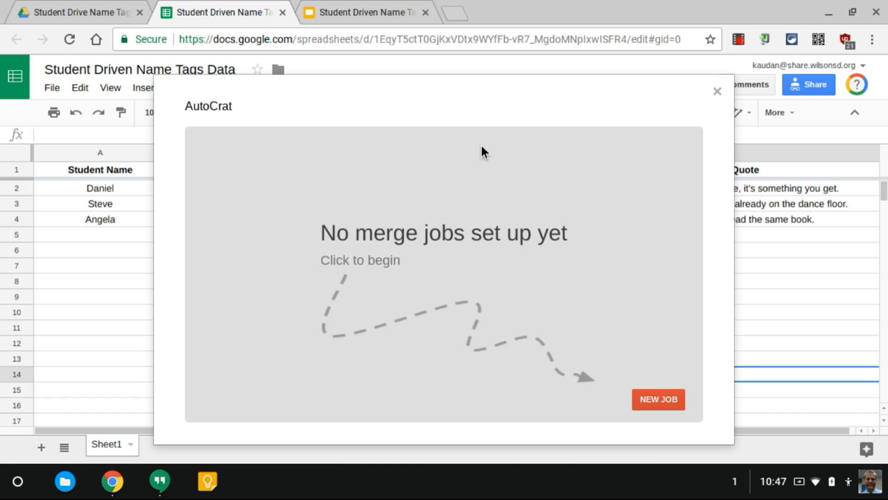
Create a new merge job named 'Q1 Name Tags', save it, and continue to template selection.
click(658, 399)
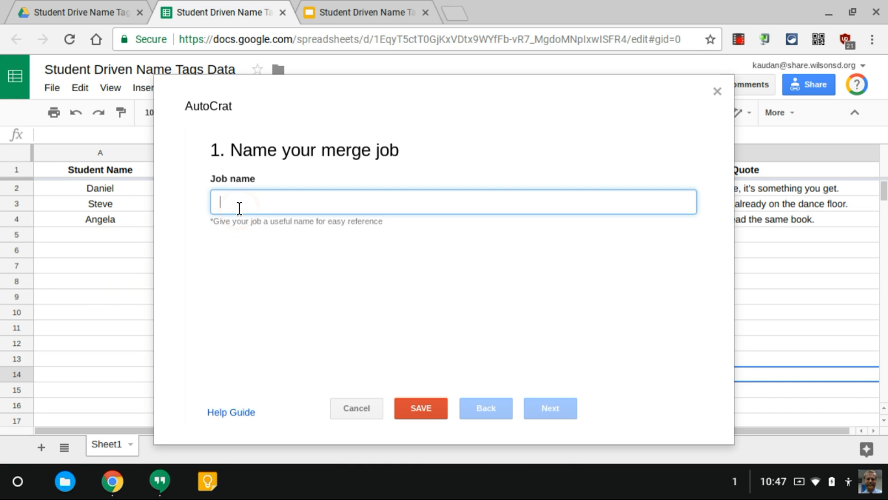
text(Q1)
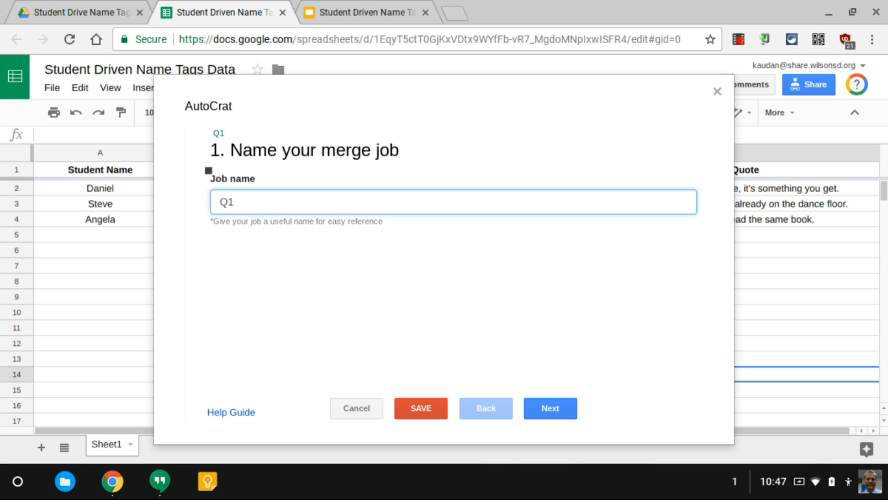
text(Na)
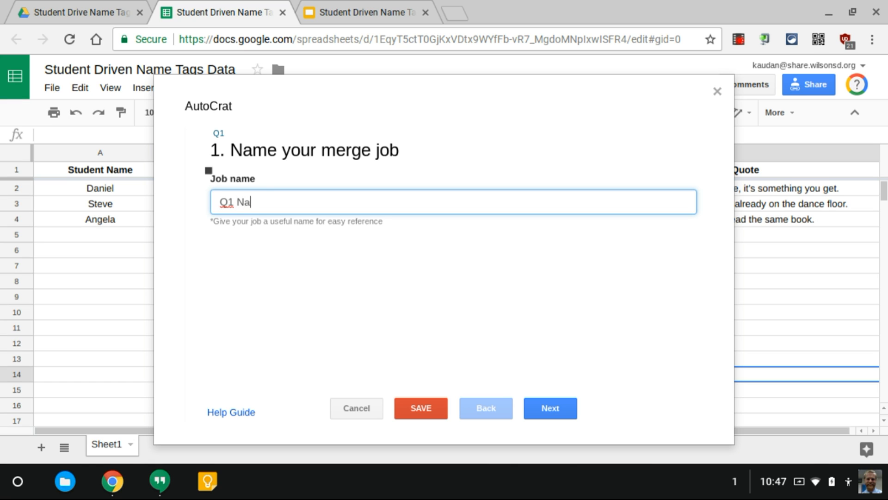
click(420, 408)
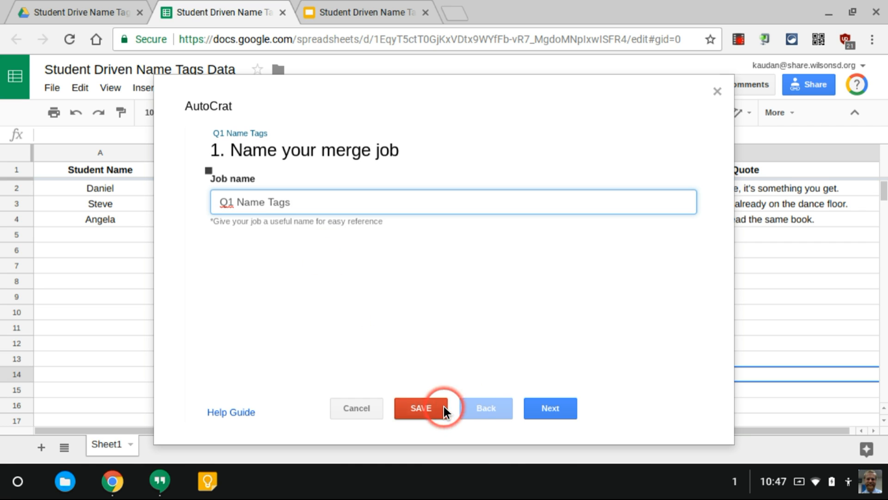
click(421, 408)
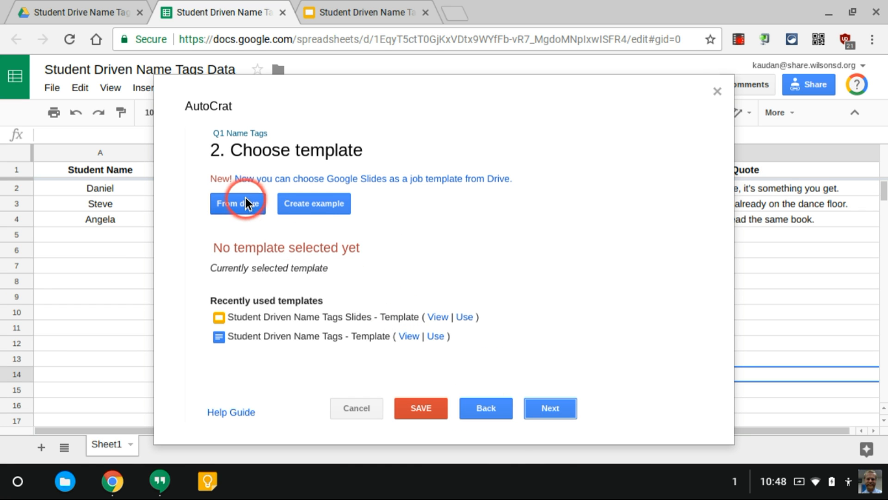
Choose the recent Student Driven Name Tags Slides template from Drive for the job.
click(238, 203)
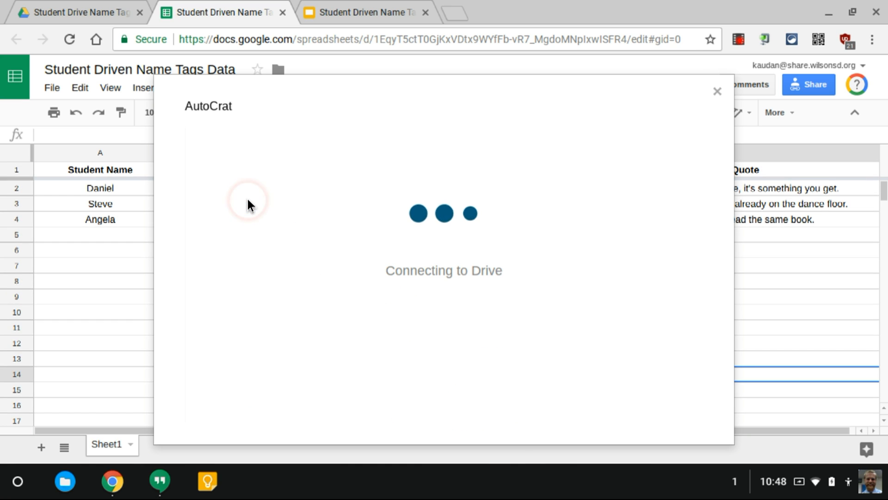
mouse_move(249, 206)
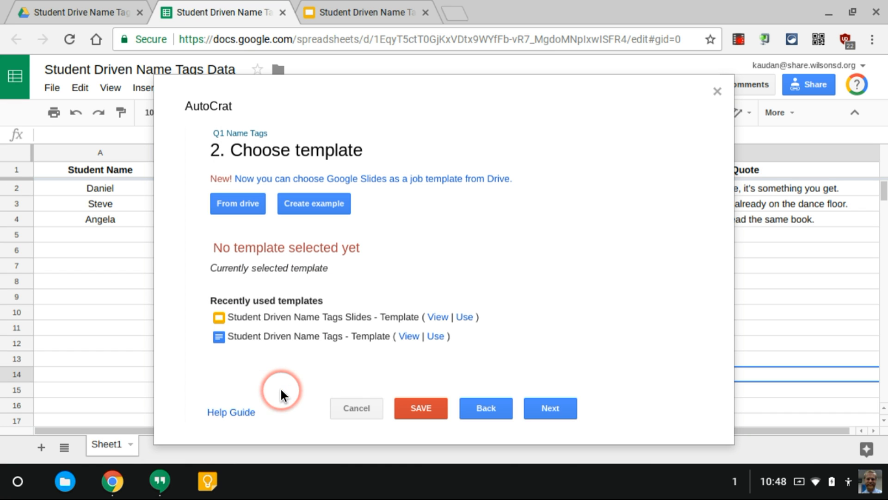
mouse_move(318, 165)
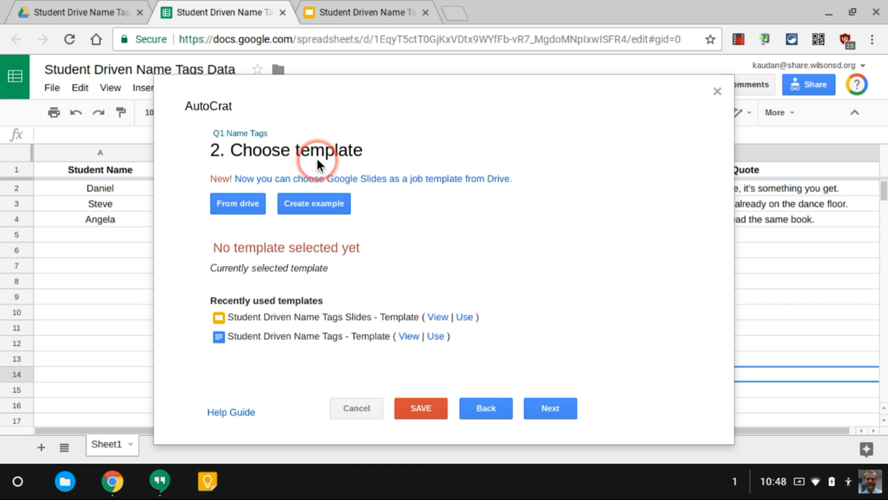
click(464, 316)
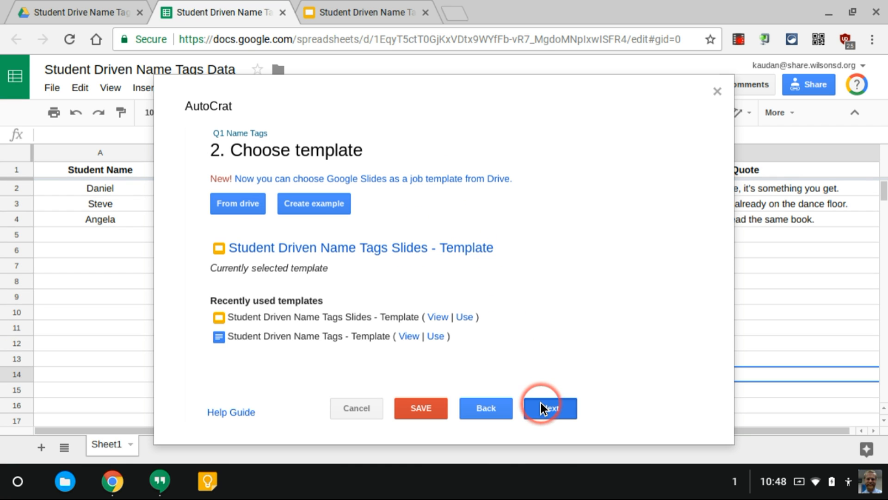
Set Sheet1 as the merge data source for the template.
click(549, 408)
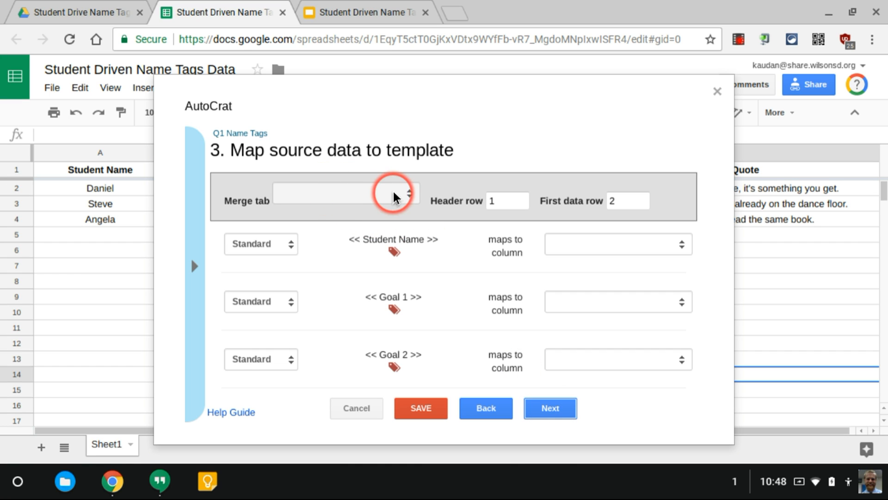
mouse_move(190, 188)
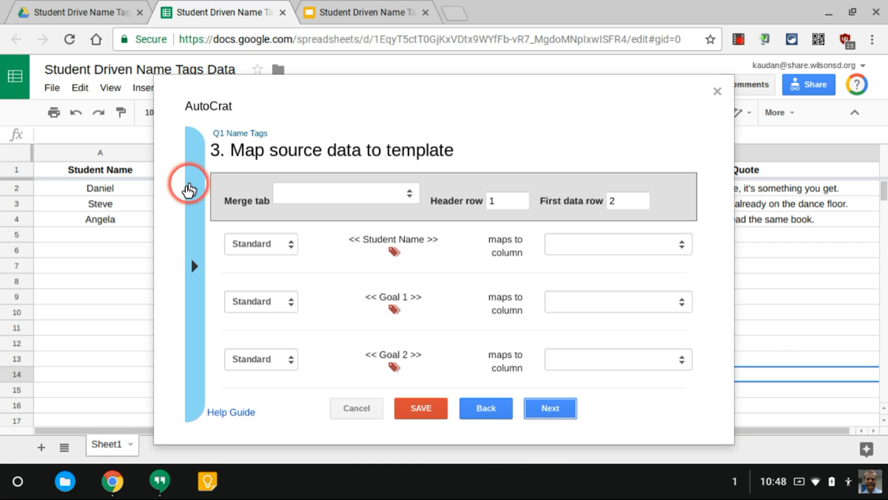
mouse_move(112, 430)
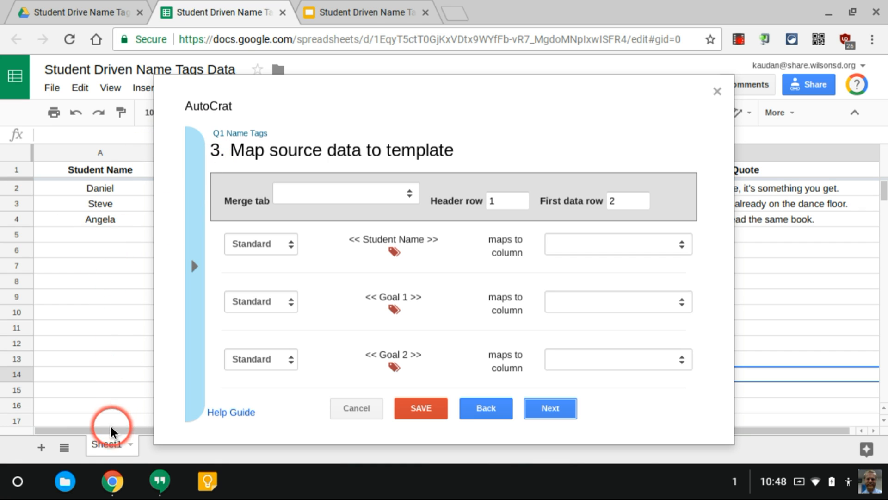
mouse_move(384, 219)
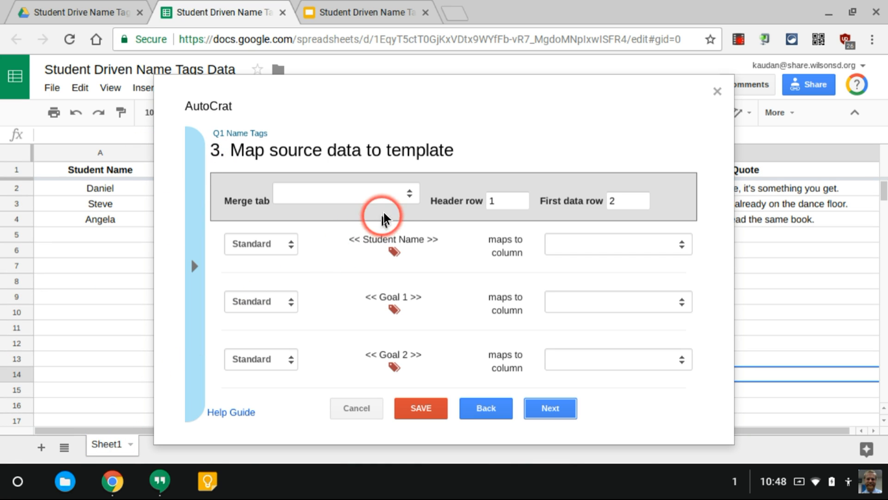
click(344, 194)
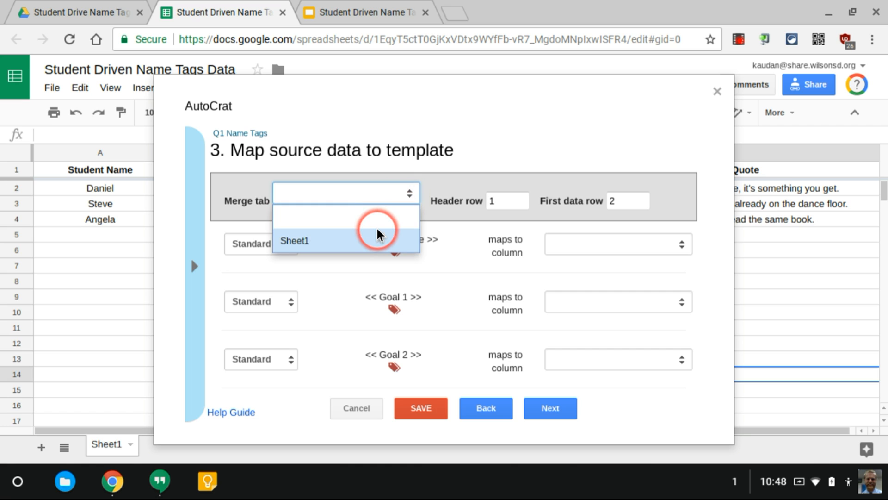
click(294, 240)
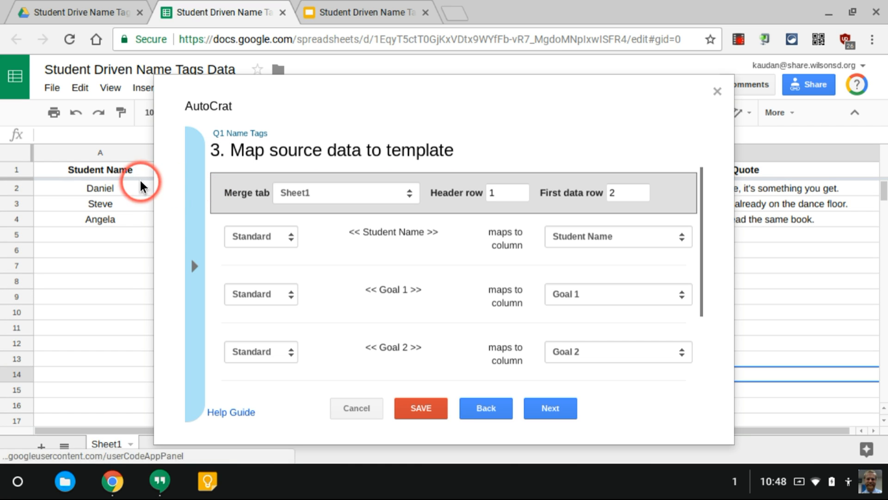
mouse_move(604, 195)
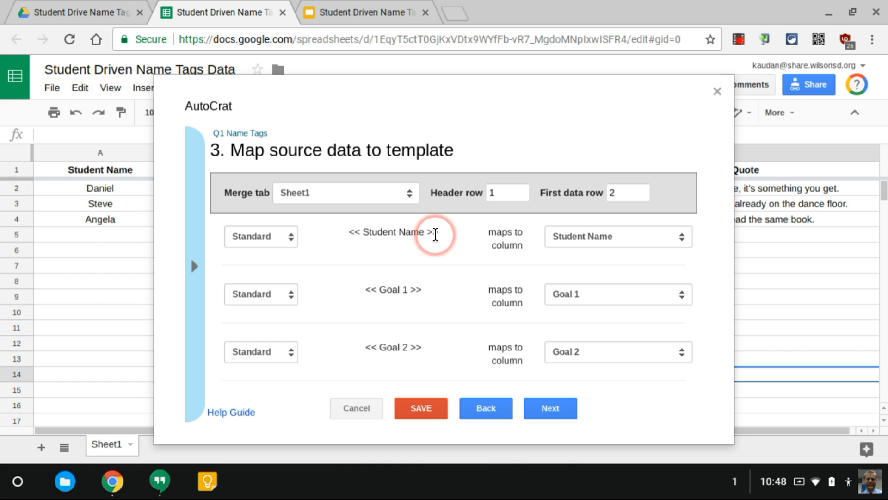
mouse_move(512, 241)
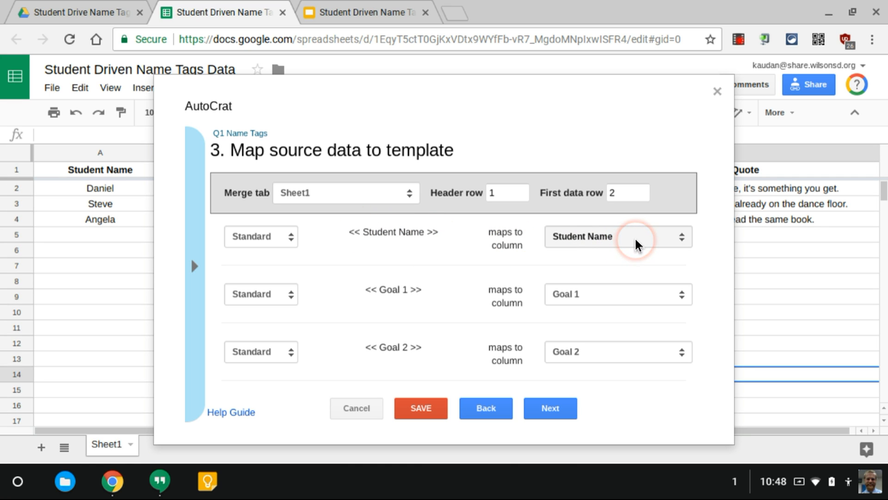
mouse_move(413, 102)
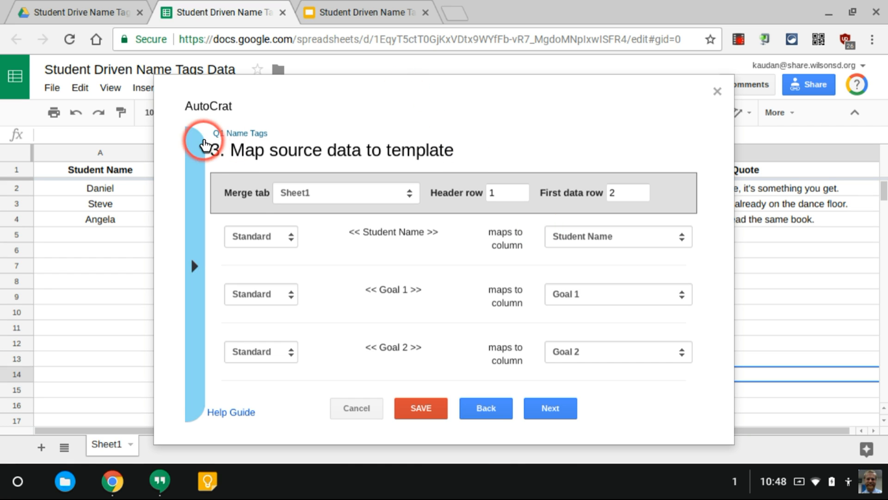
Keep each tag, including Goal 3, mapped to its same-named column and continue to file settings.
scroll(down, 3)
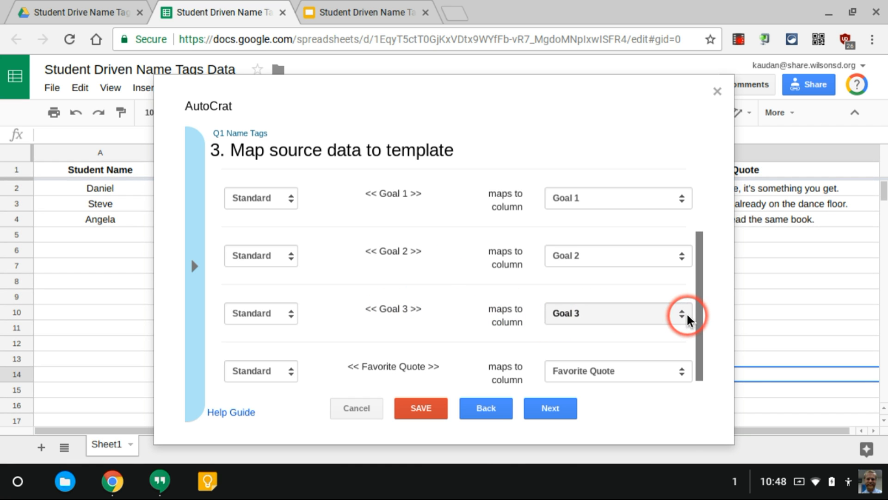
click(682, 314)
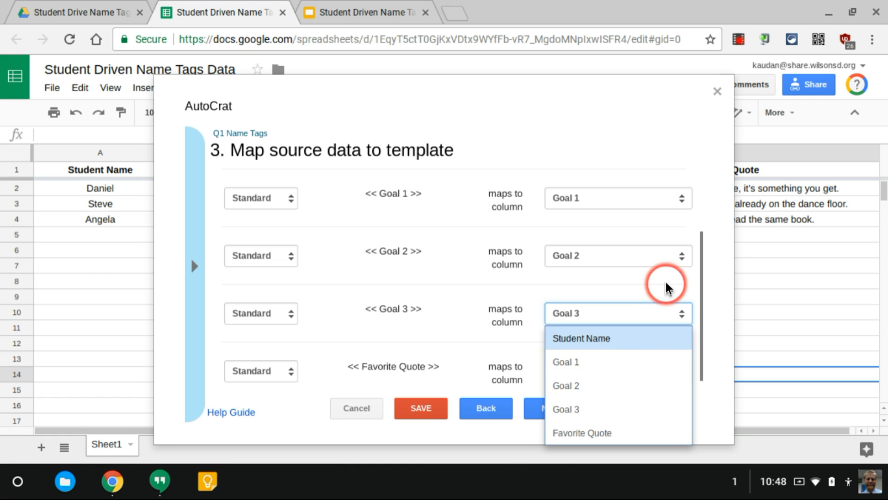
click(581, 433)
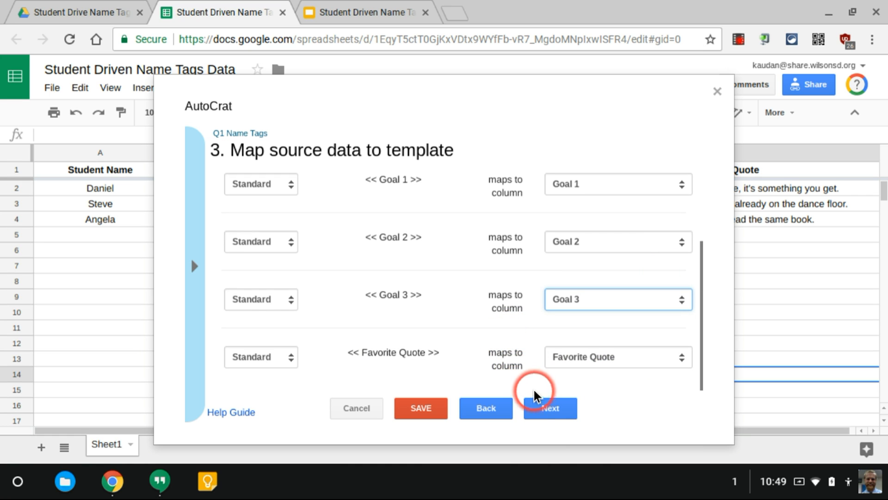
click(549, 408)
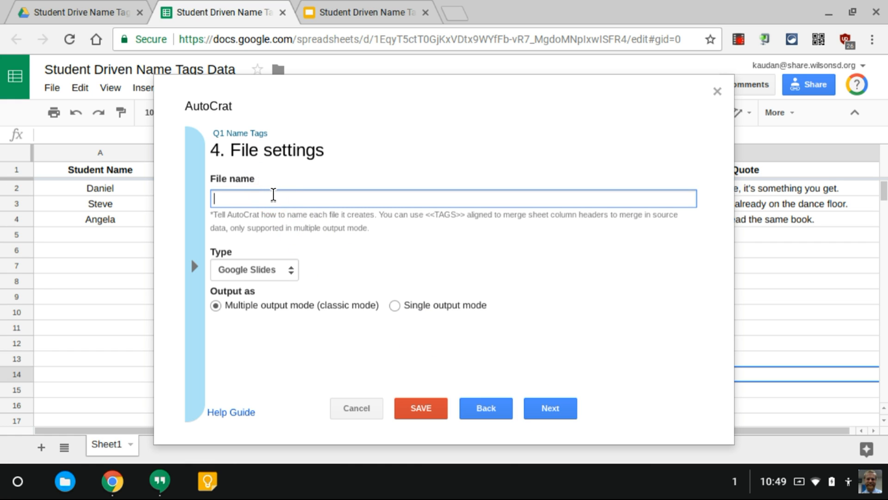
Name the output 'Q1 Name Tags' as a Google Slides file in single output mode and continue.
text(Q1 Name)
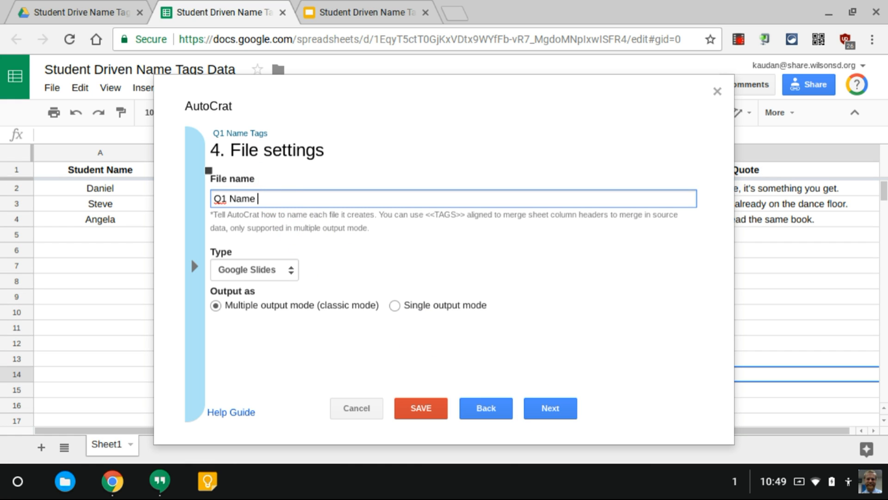
text(Tags)
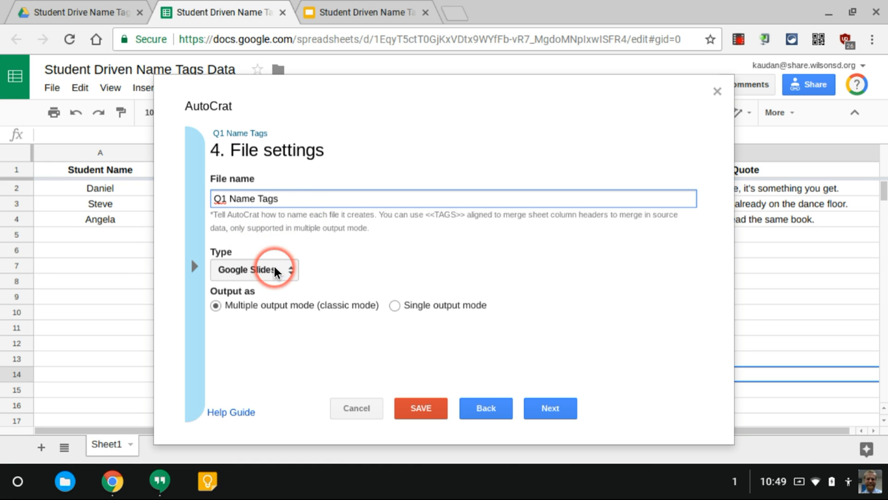
click(254, 269)
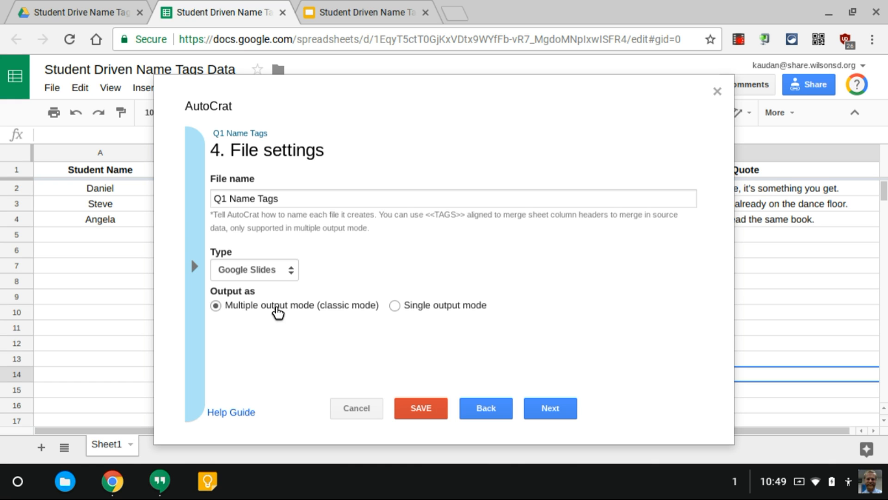
click(338, 313)
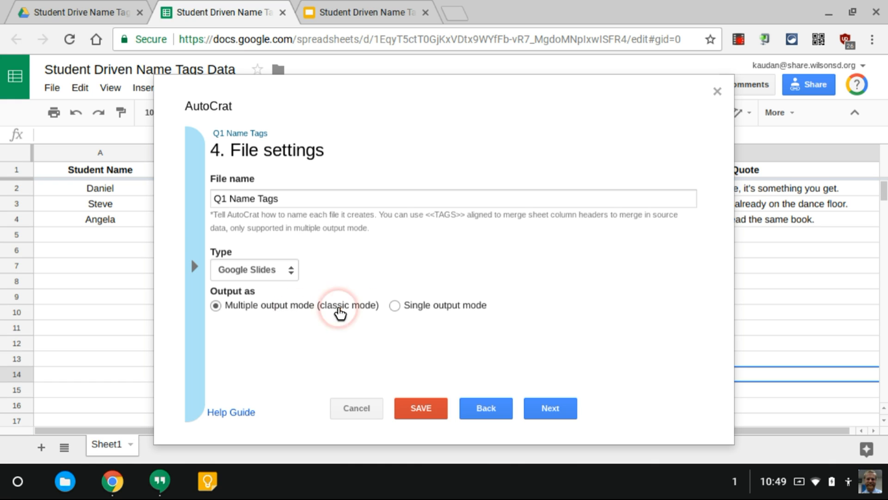
click(395, 306)
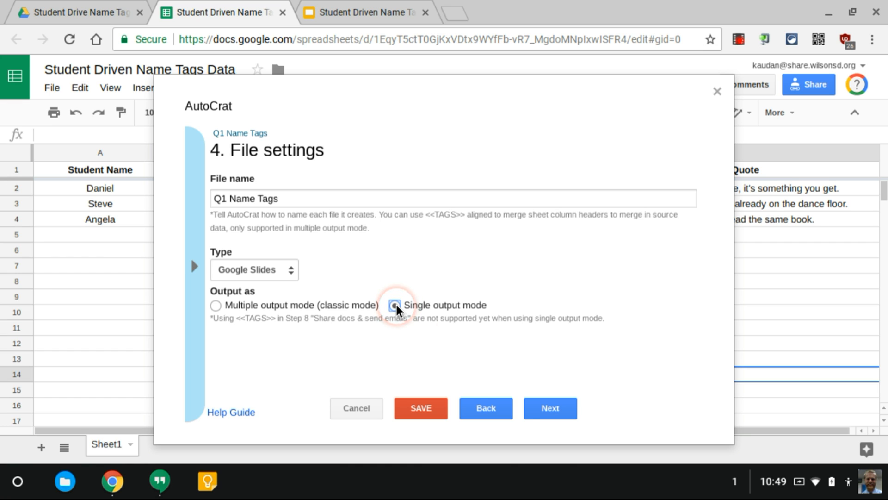
click(549, 409)
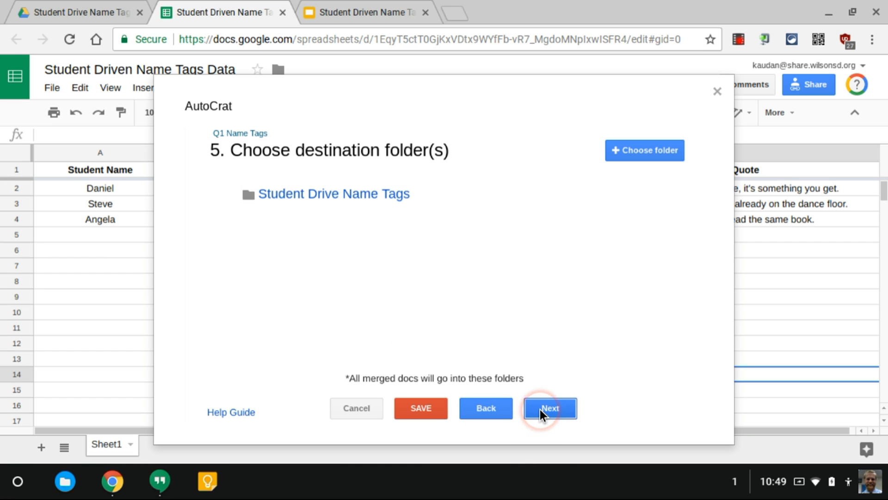
mouse_move(334, 194)
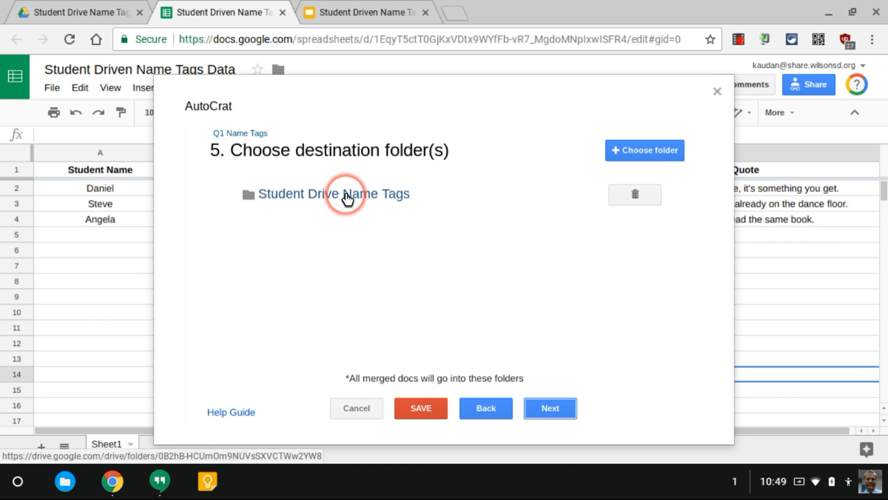
mouse_move(325, 199)
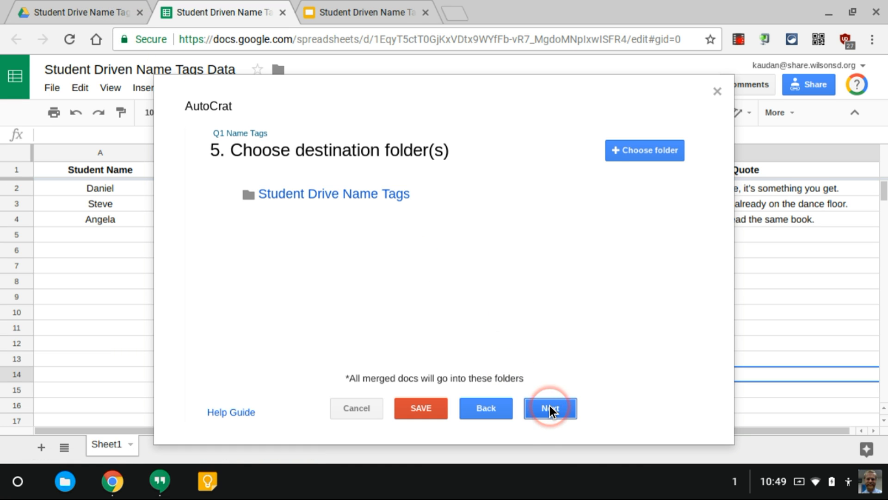
Keep the destination folder, choose No for sharing and triggers, and save the job.
click(549, 408)
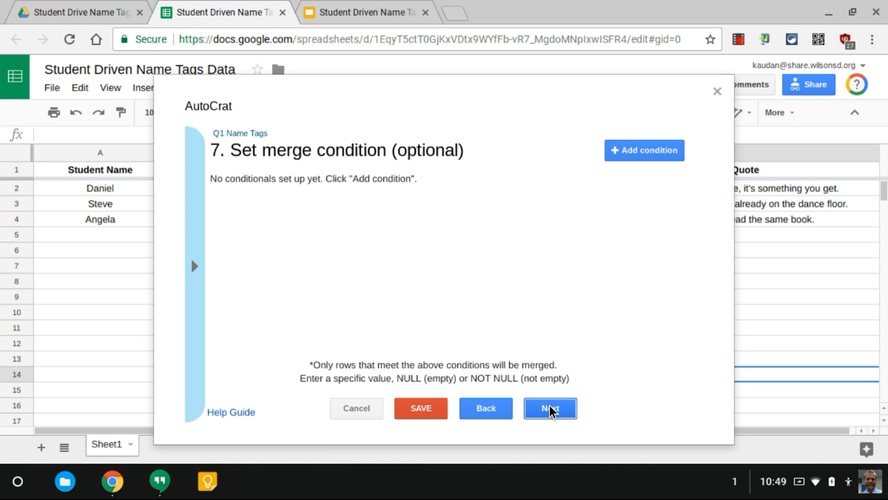
click(549, 408)
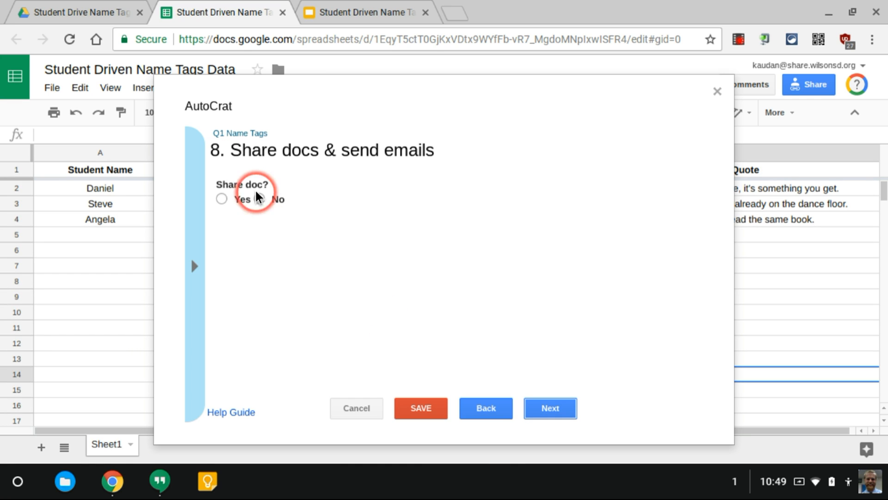
click(259, 199)
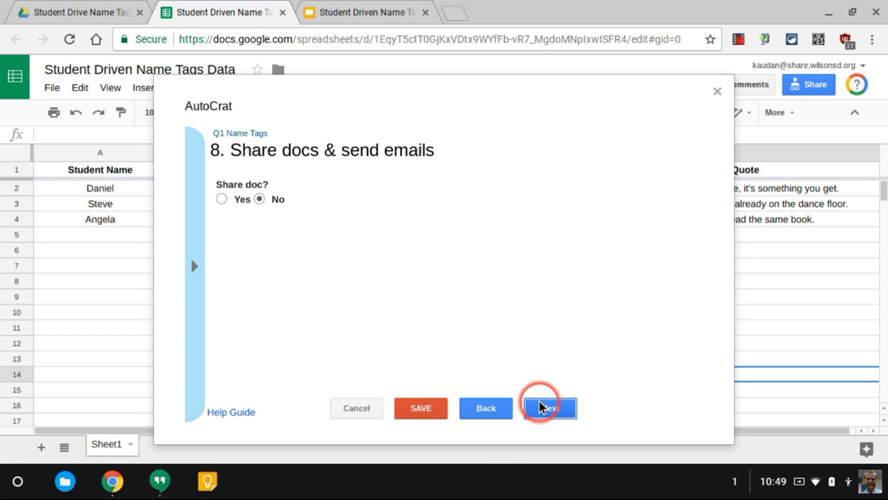
click(547, 408)
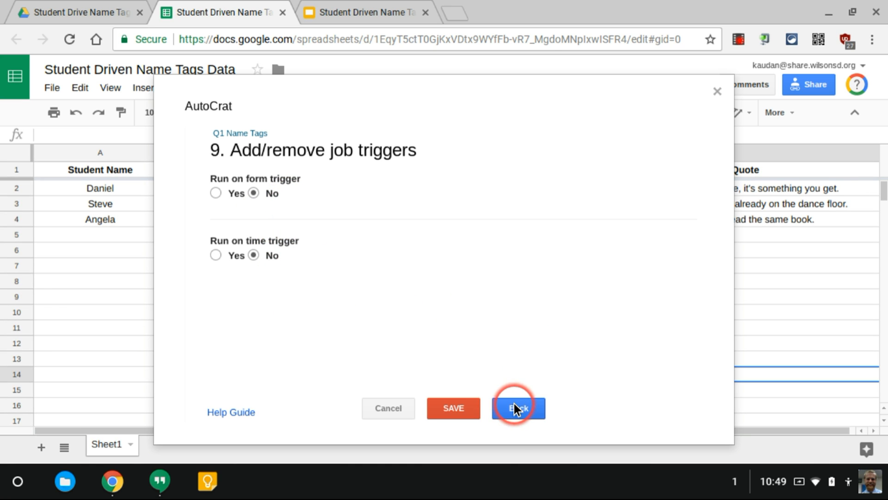
click(454, 408)
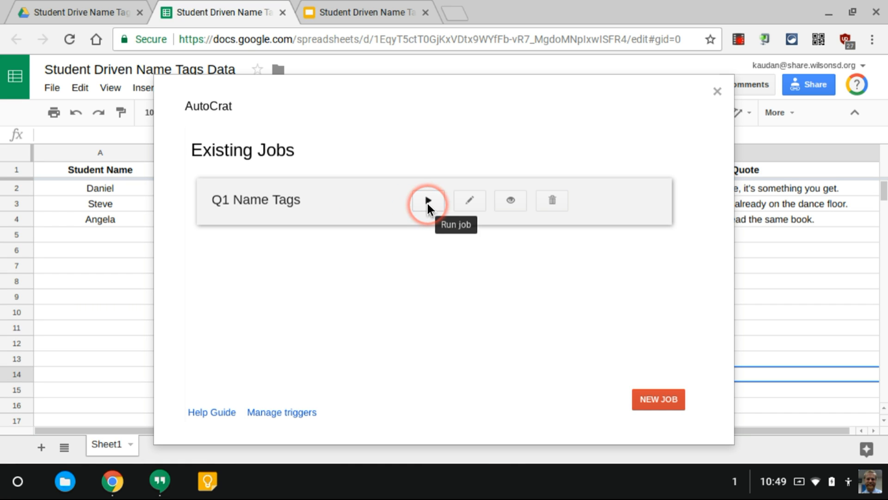
Run the Q1 Name Tags job on the three rows and switch to the Slides template.
click(428, 201)
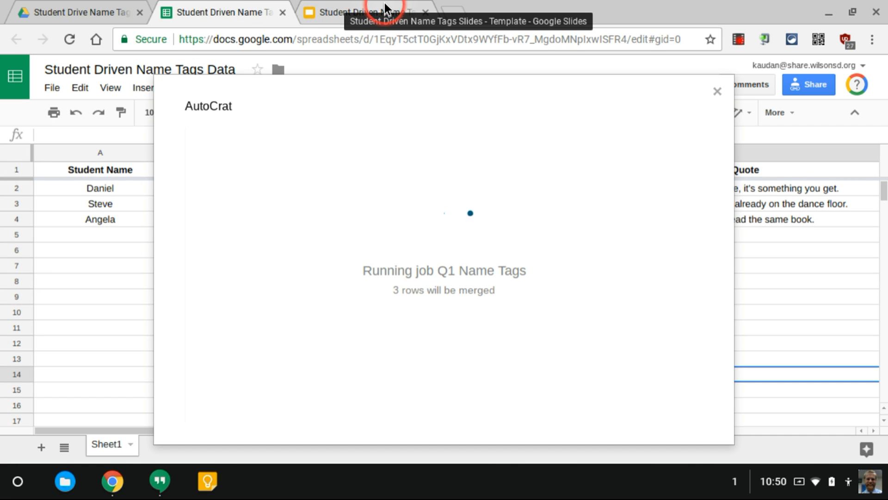
click(363, 12)
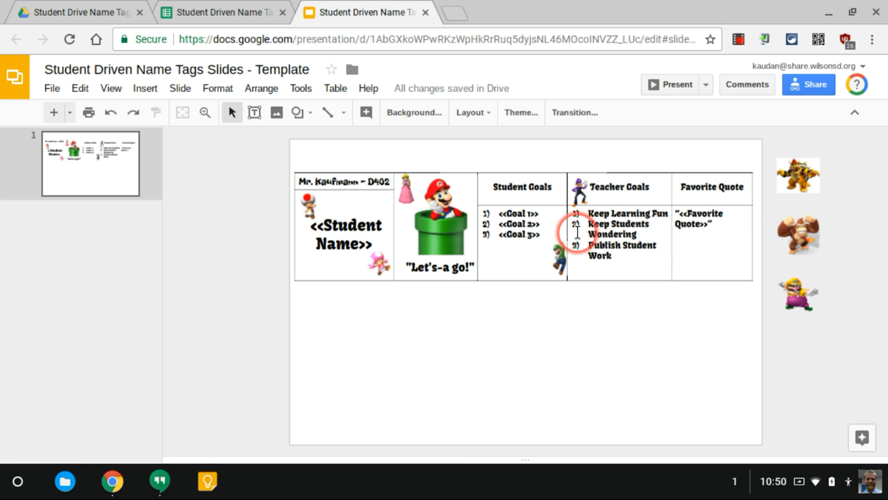
mouse_move(804, 213)
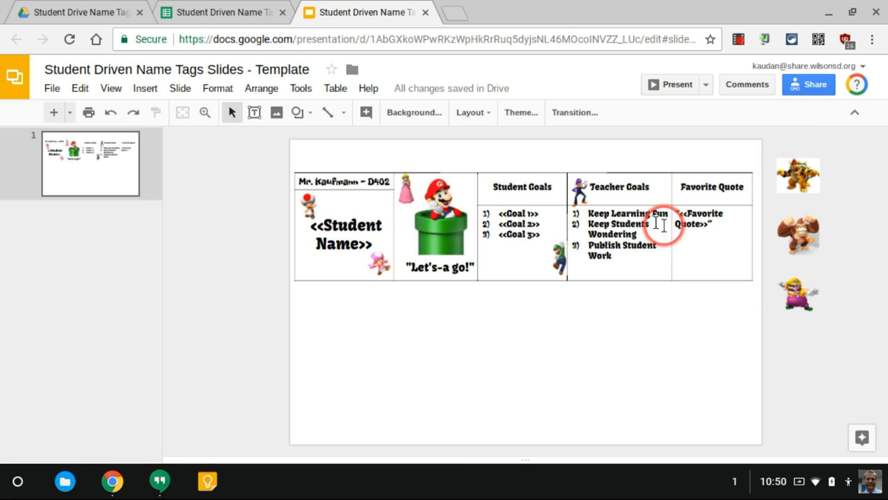
mouse_move(416, 223)
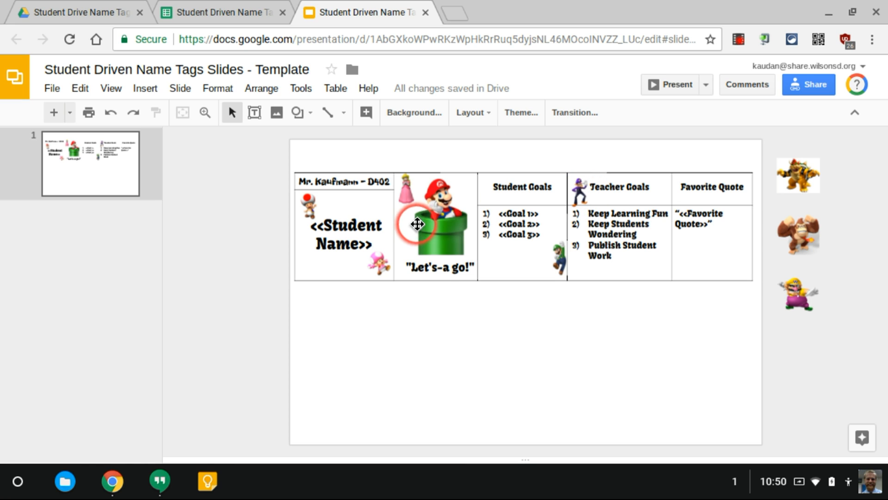
Deselect the template table after reviewing placeholders and return to the student data sheet.
click(494, 355)
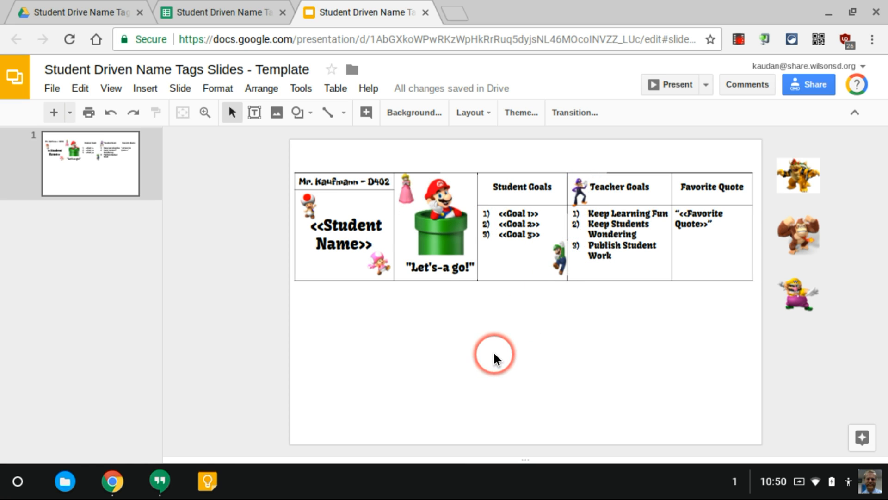
mouse_move(235, 6)
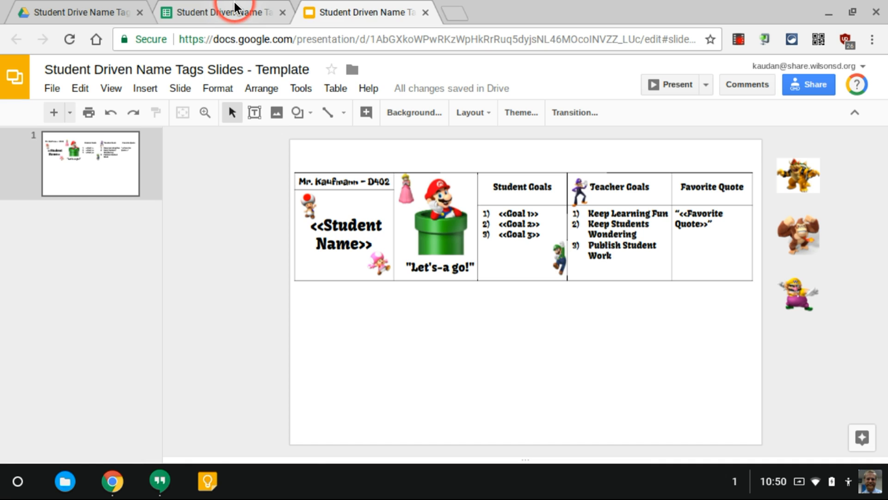
click(221, 12)
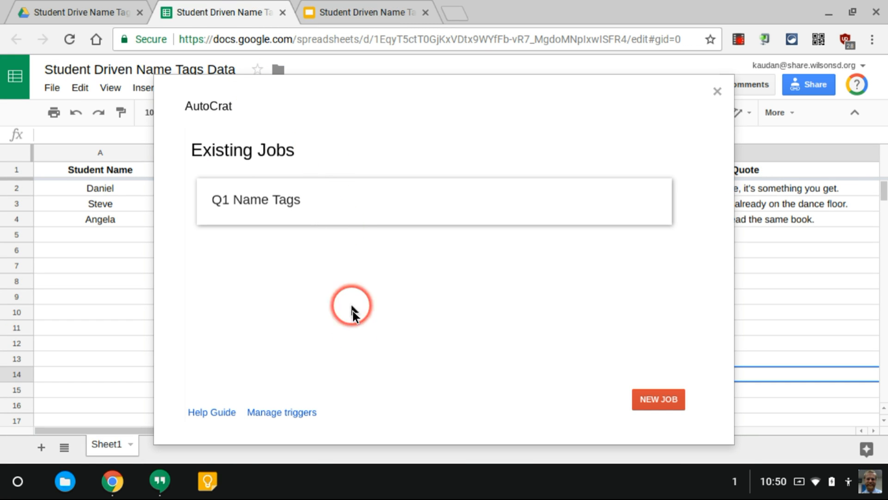
Open the merged Q1 Name Tags presentation from the Student Drive Name Tags folder.
click(79, 12)
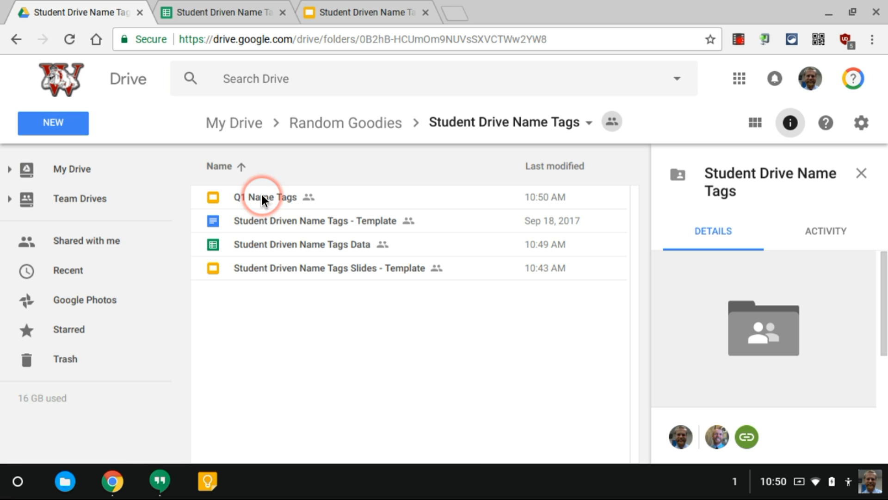
double_click(263, 196)
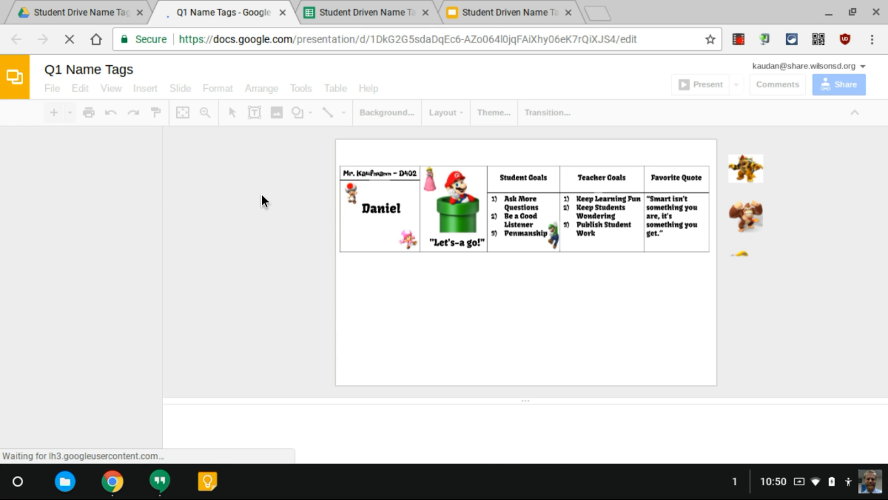
Review the three merged name tag slides for Daniel, Steve and Angela.
click(379, 204)
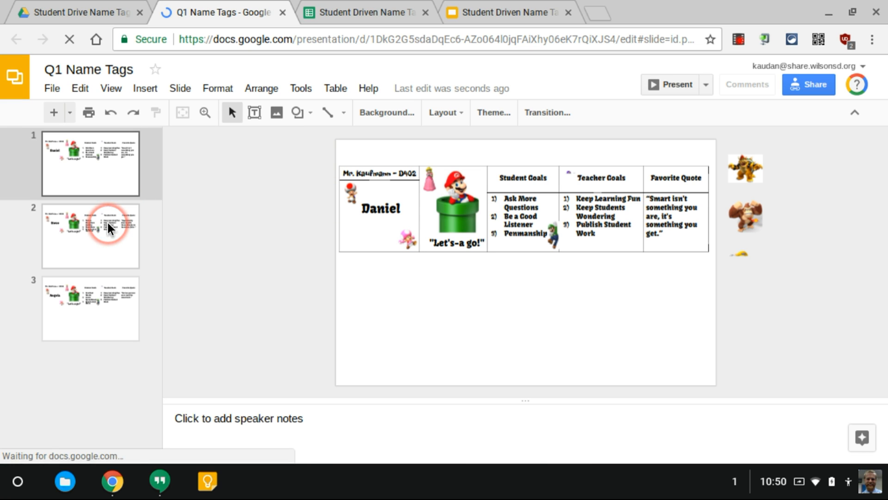
click(90, 234)
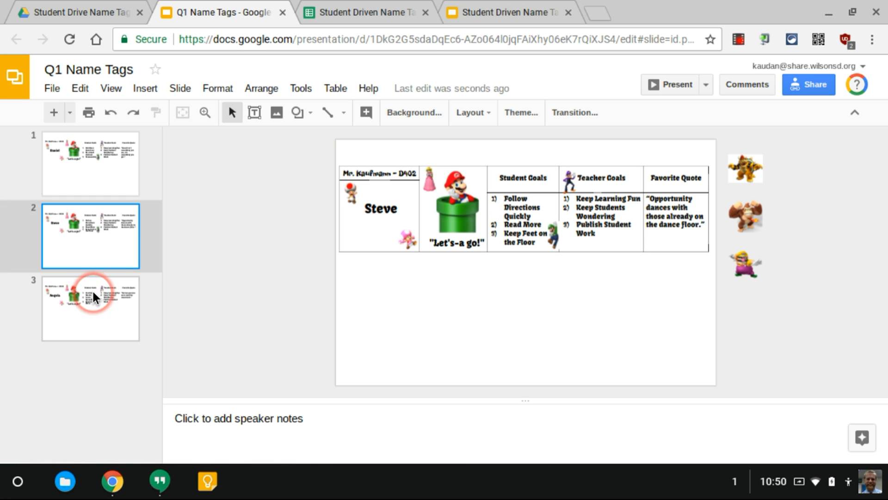
click(90, 308)
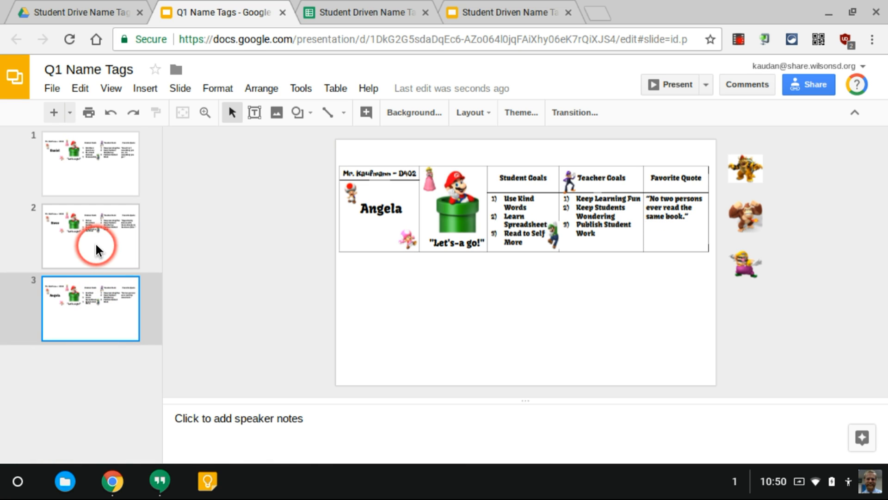
click(90, 236)
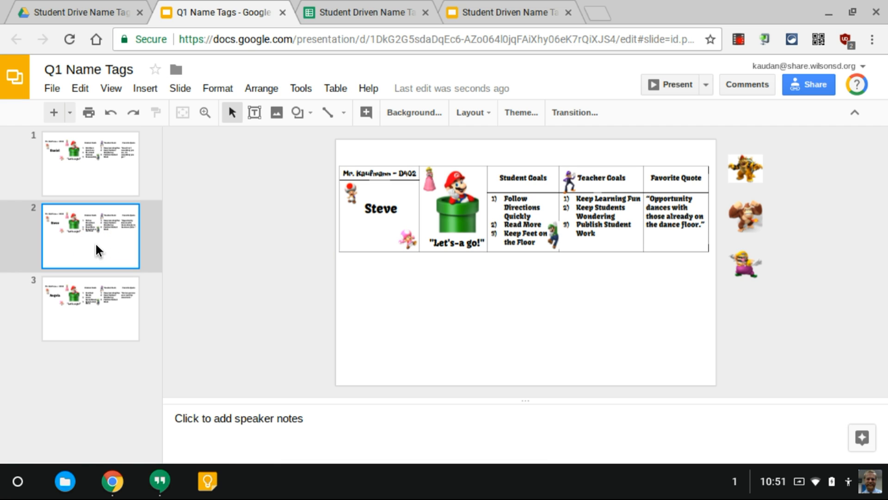
click(89, 164)
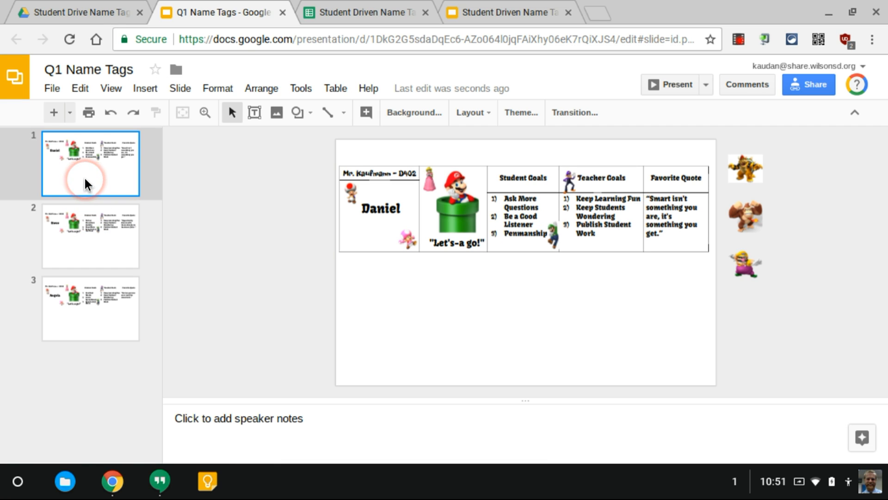
mouse_move(360, 12)
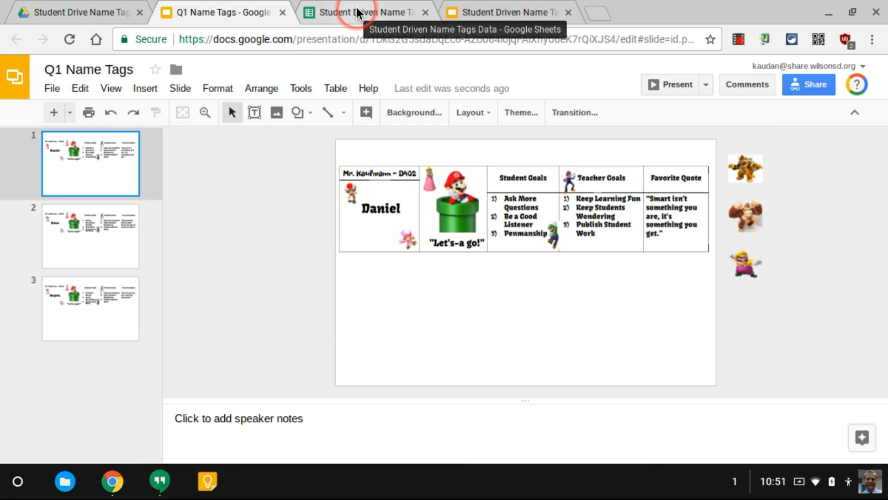
Close the AutoCrat dialog in the student data spreadsheet and return to the Q1 Name Tags deck.
click(368, 12)
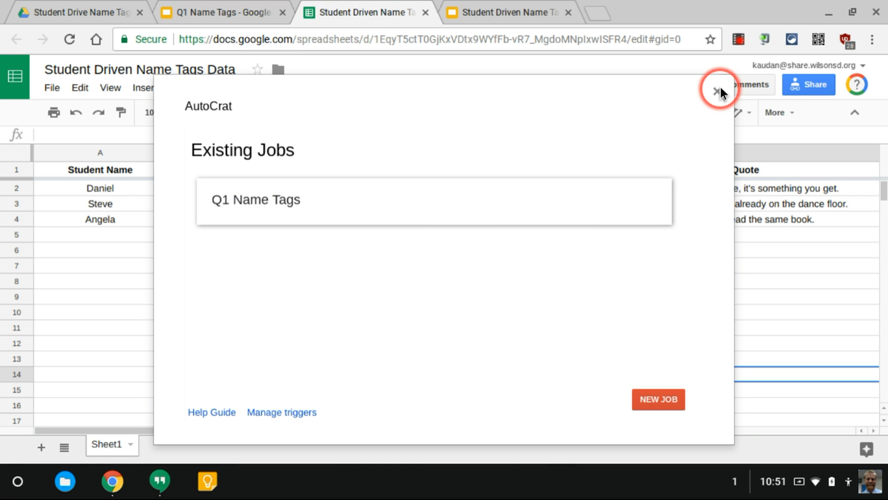
click(719, 91)
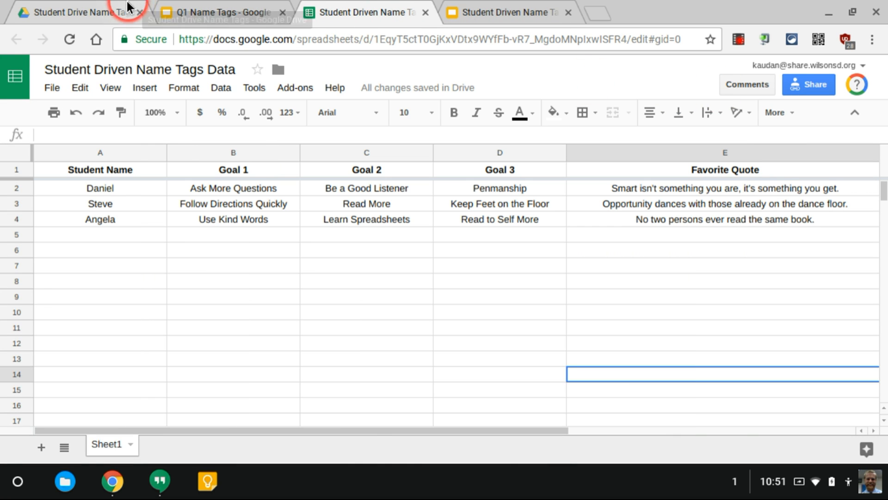
click(221, 12)
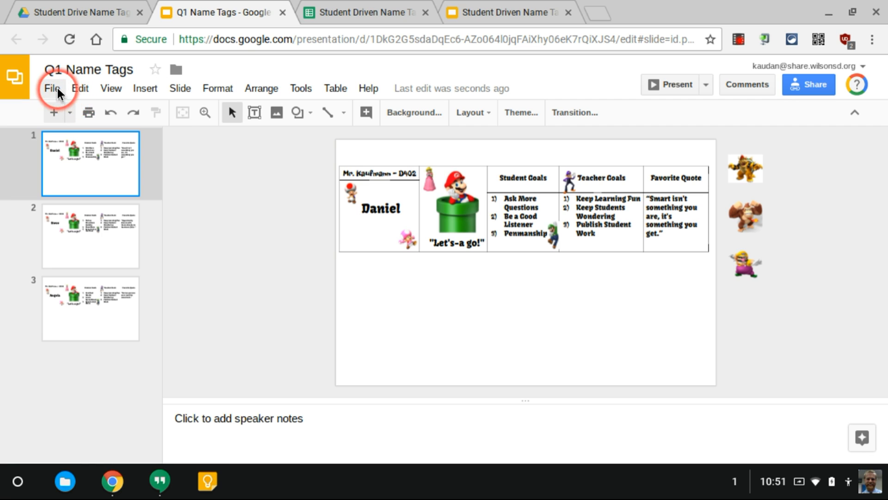
click(52, 88)
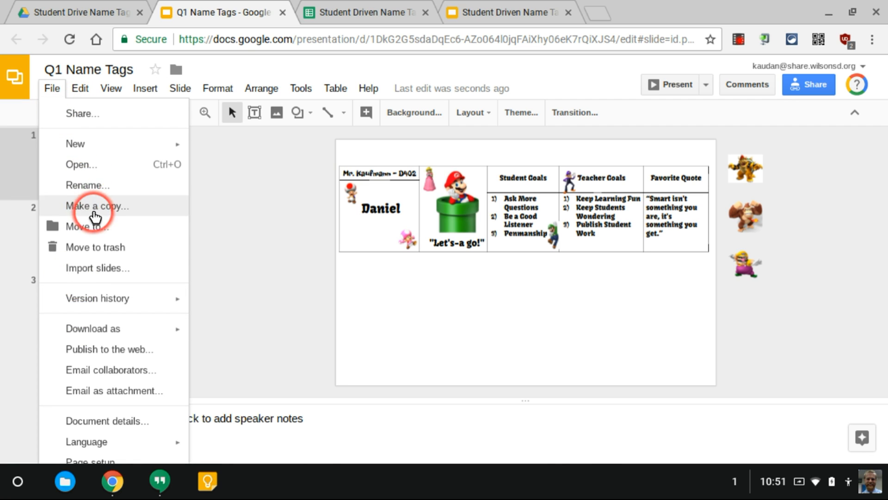
mouse_move(211, 318)
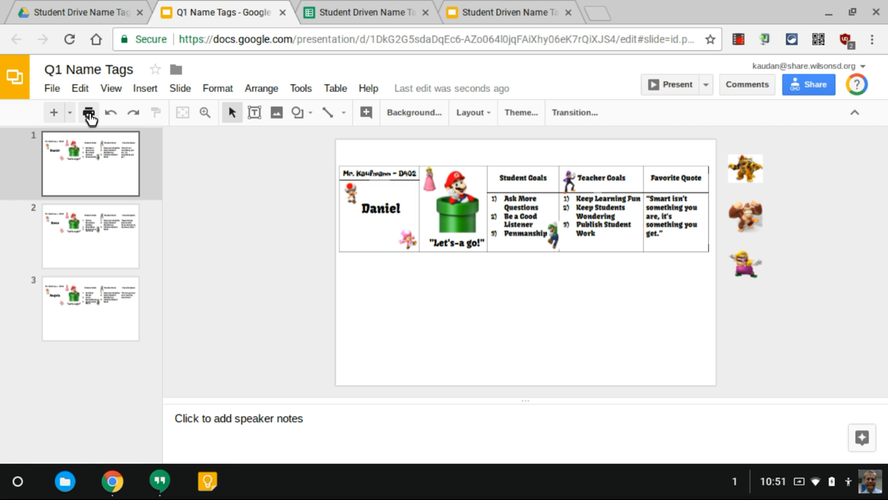
click(88, 112)
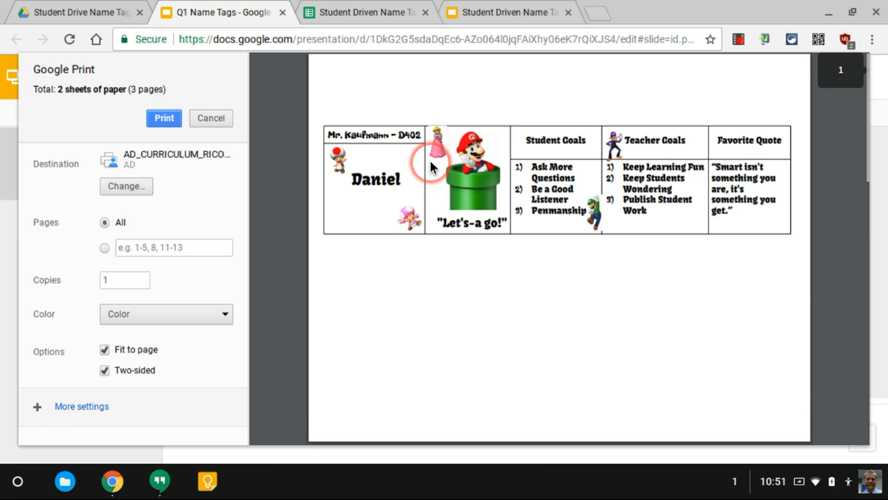
scroll(down, 3)
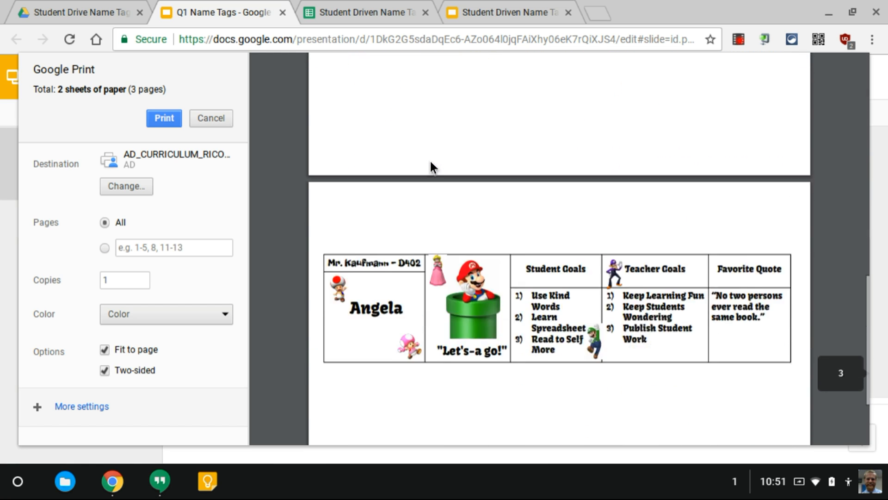
scroll(up, 3)
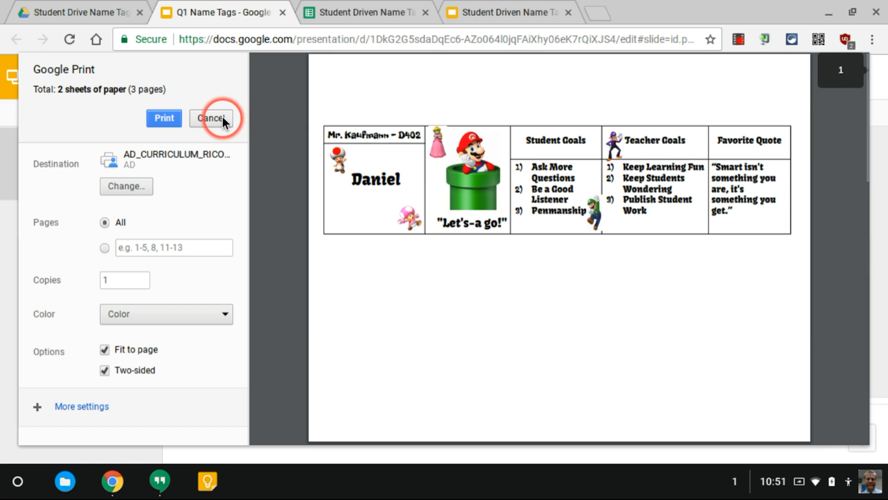
click(211, 117)
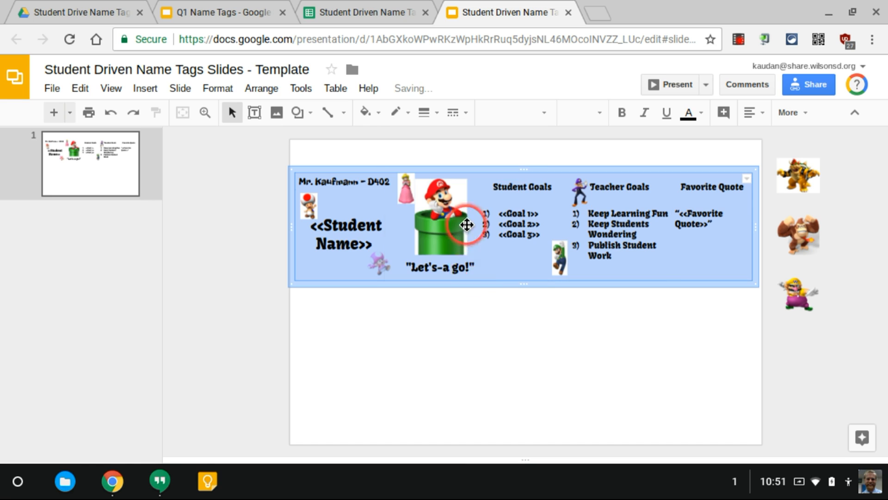
Deselect the name tag table to confirm its borderless layout.
click(488, 373)
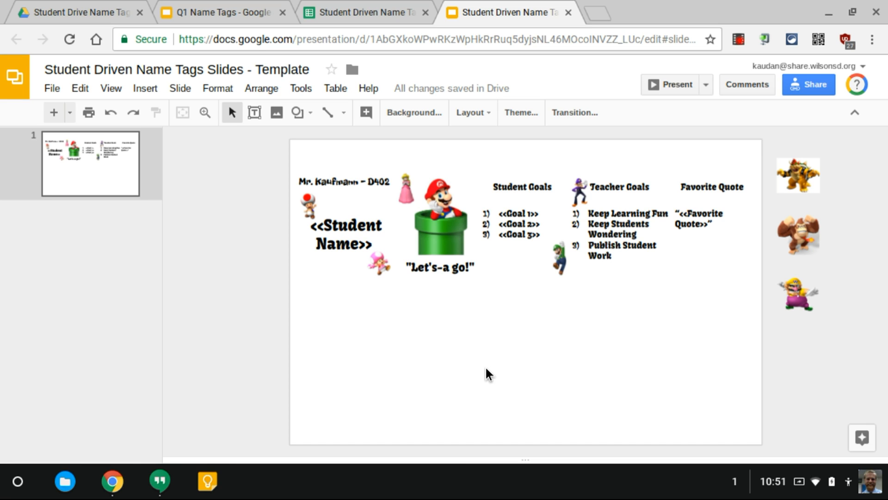
mouse_move(715, 81)
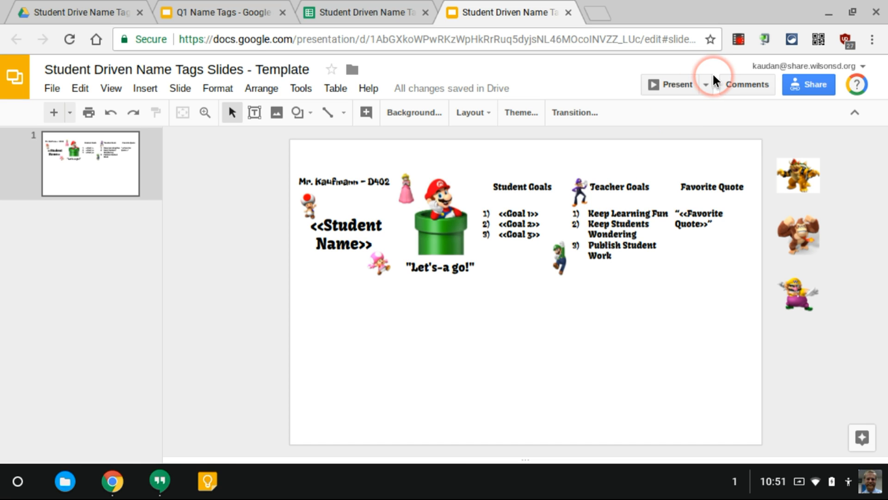